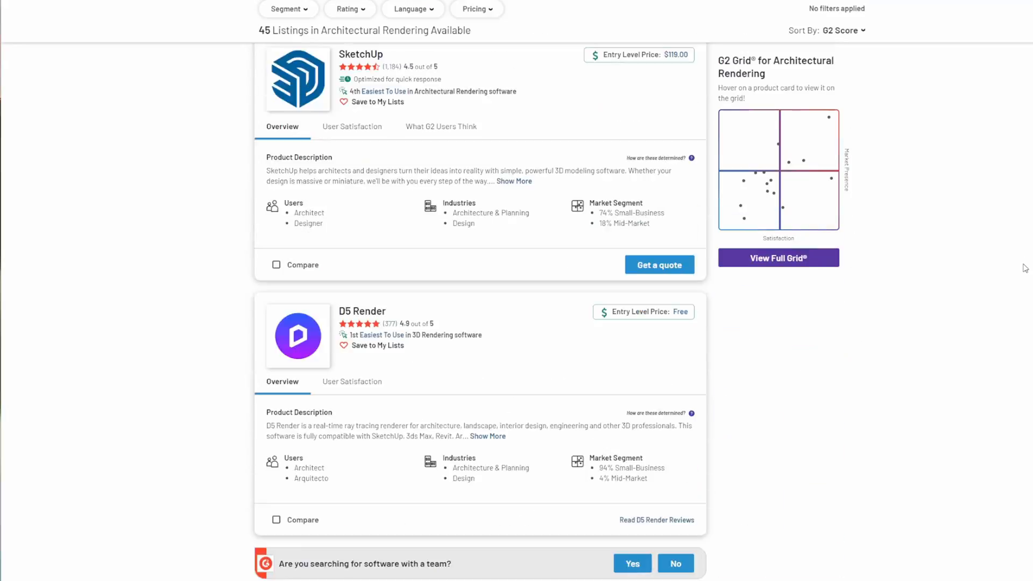
Step: Bring the D5 Render card with its rating and free entry price into view on G2
{"action": "scroll", "scroll_direction": "down", "scroll_amount": 3}
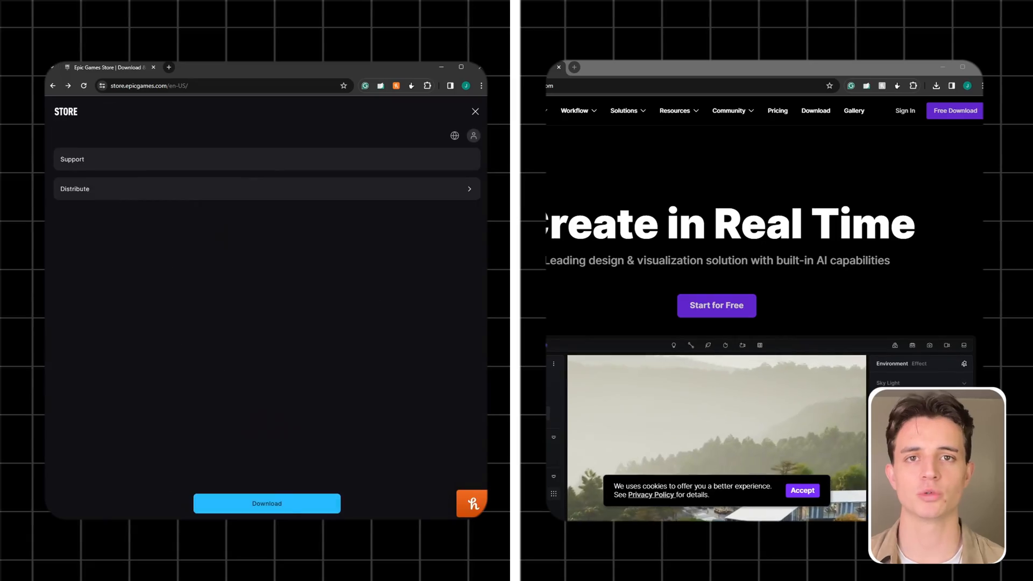
Step: Start the free D5 Render installer download from d5render.com
{"action": "left_click", "coordinate": [954, 109]}
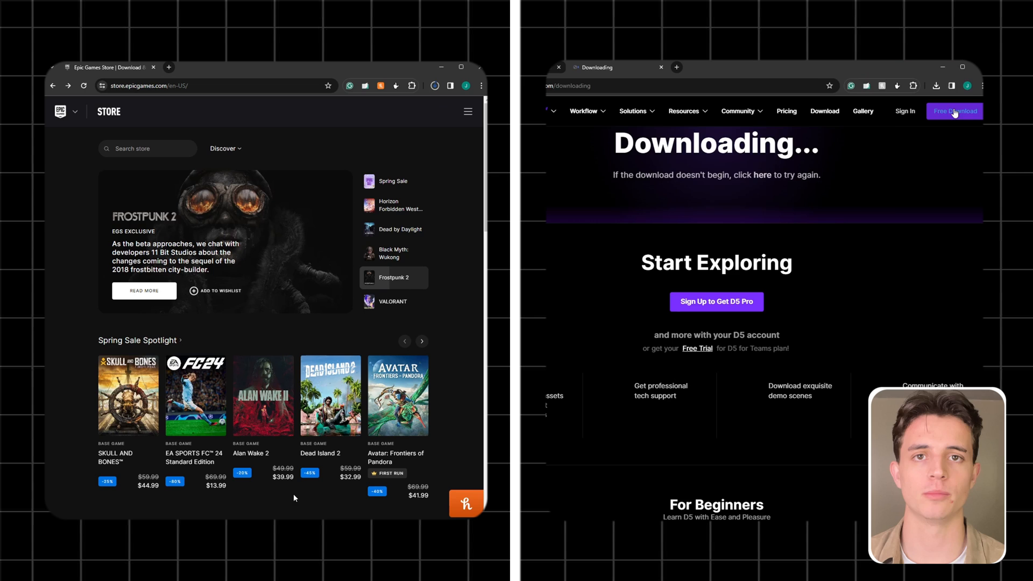
{"action": "left_click", "coordinate": [169, 67]}
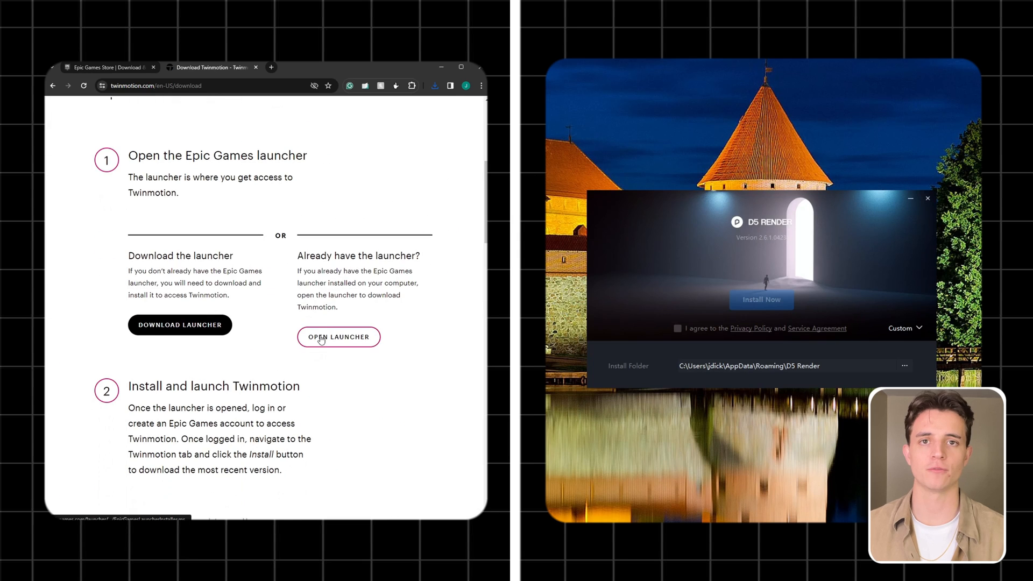
Step: Launch the Epic Games Launcher and reach its Twinmotion section via Unreal Engine
{"action": "left_click", "coordinate": [338, 337]}
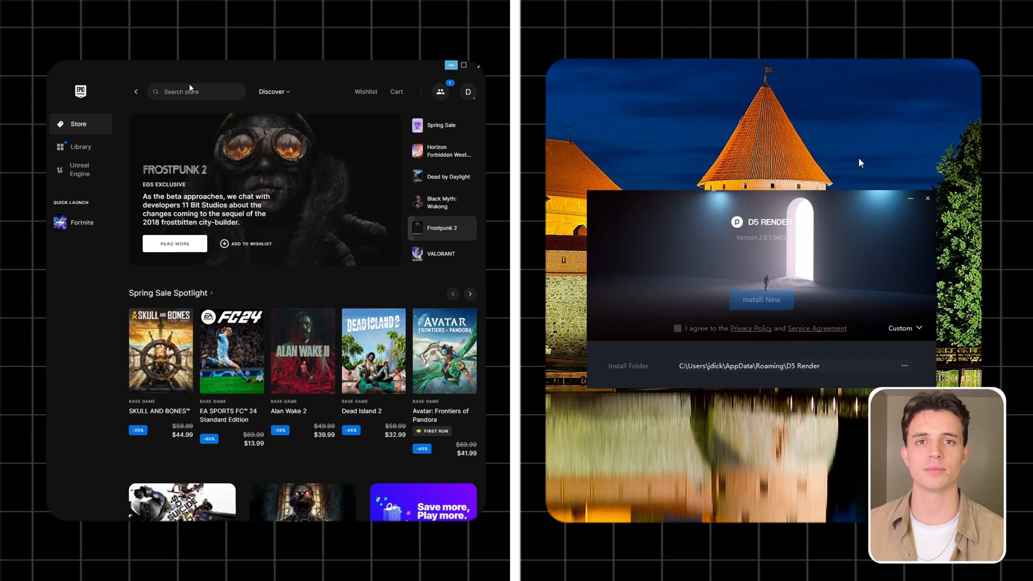
{"action": "left_click", "coordinate": [761, 301]}
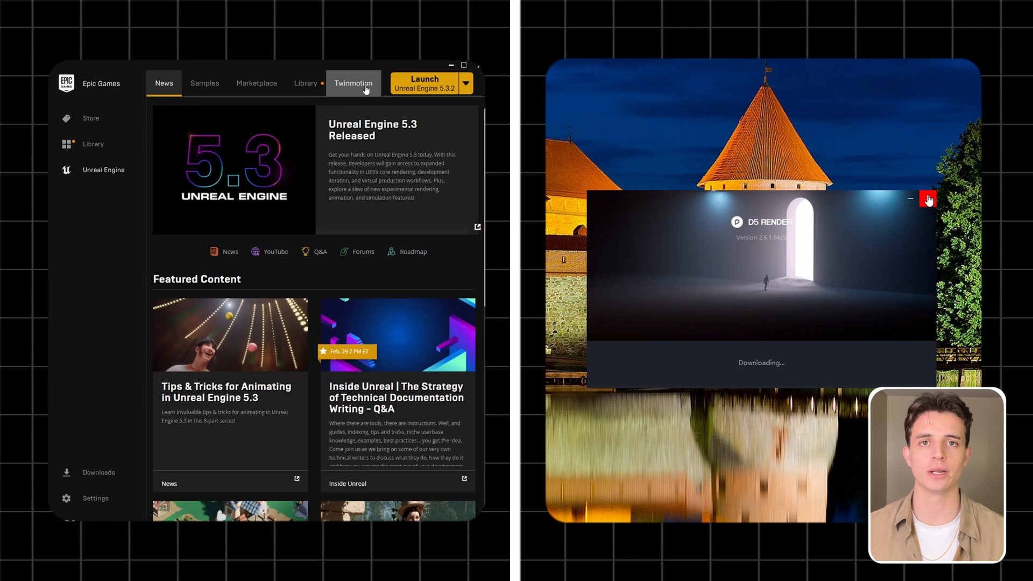
{"action": "left_click", "coordinate": [928, 200]}
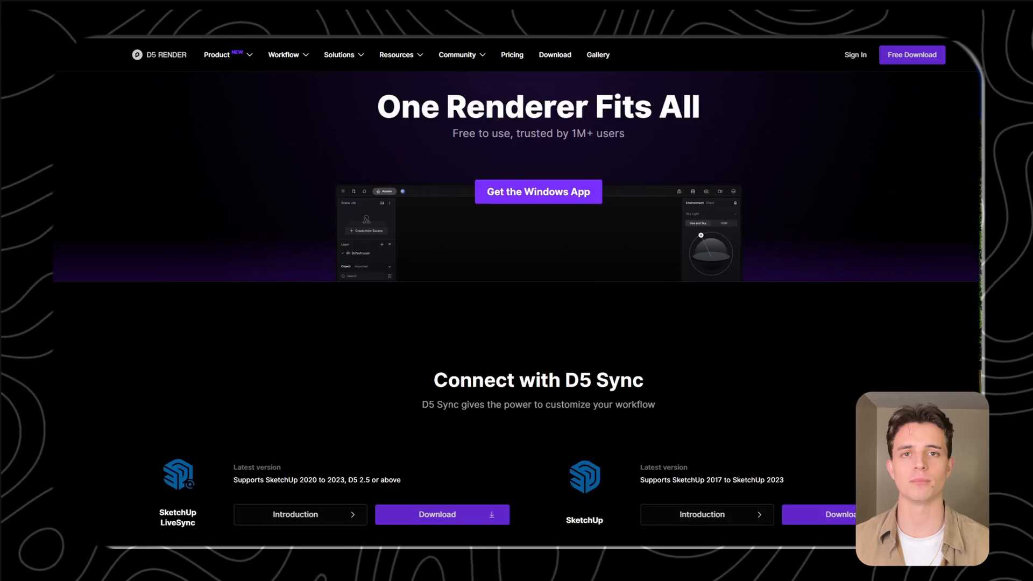
Step: Browse D5 Sync plugins and Twinmotion's Datasmith exporters for Revit and Rhino
{"action": "scroll", "scroll_direction": "down", "scroll_amount": 3}
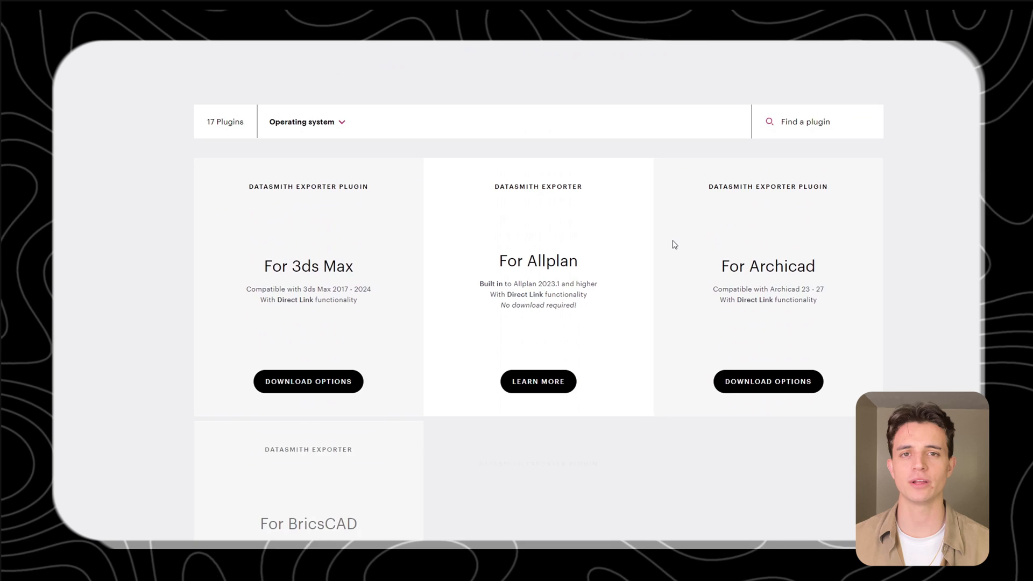
{"action": "scroll", "scroll_direction": "down", "scroll_amount": 3}
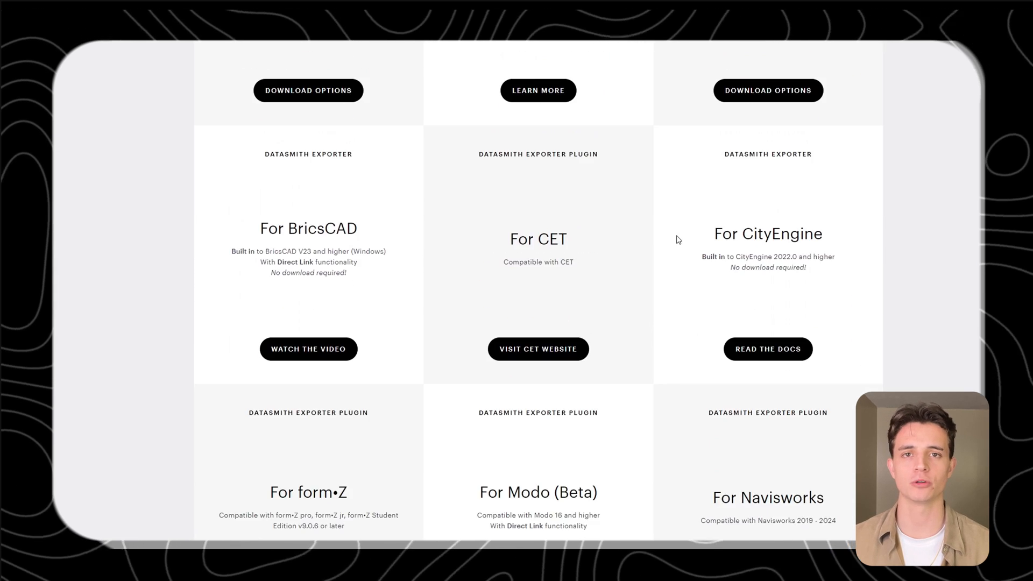
{"action": "scroll", "scroll_direction": "down", "scroll_amount": 3}
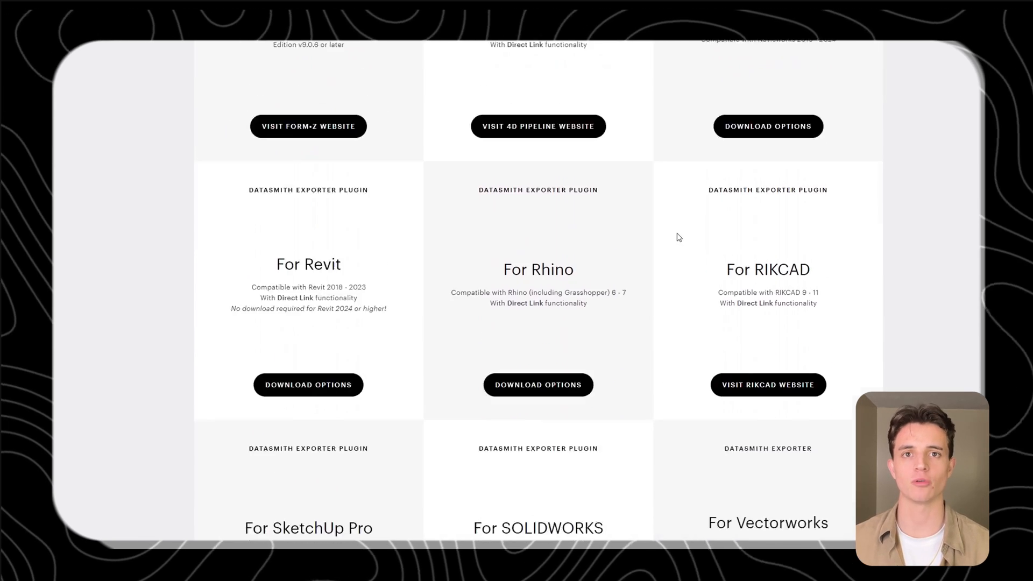
{"action": "scroll", "scroll_direction": "down", "scroll_amount": 3}
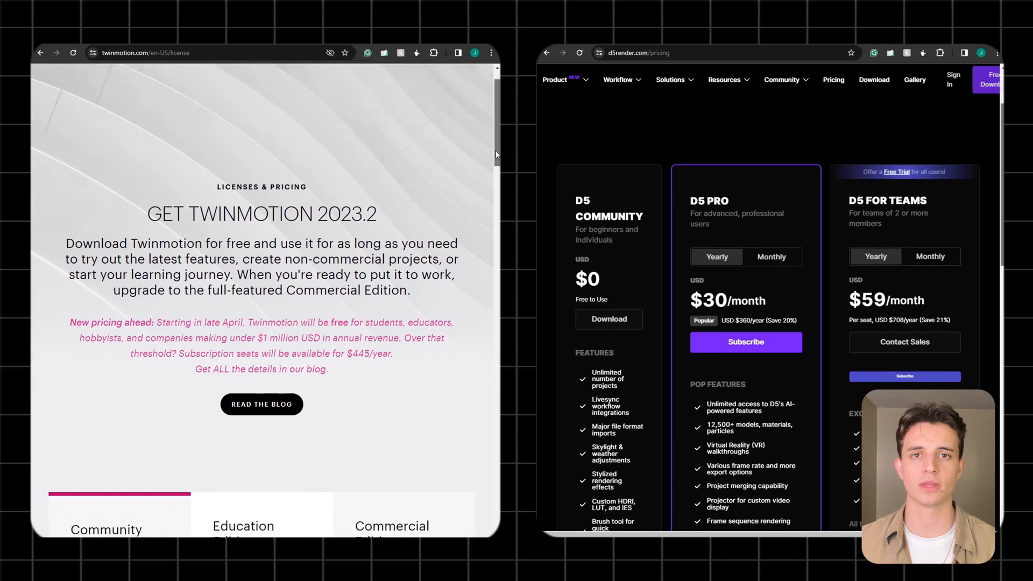
Step: Compare Twinmotion editions with D5's monthly prices: $38 Pro and $75 for Teams
{"action": "scroll", "scroll_direction": "down", "scroll_amount": 3}
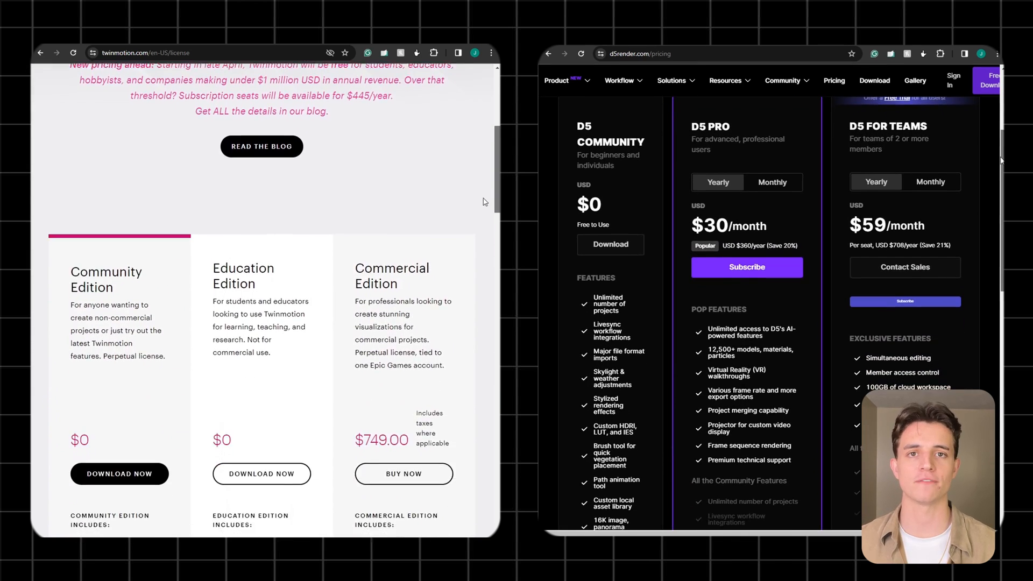
{"action": "scroll", "scroll_direction": "down", "scroll_amount": 3}
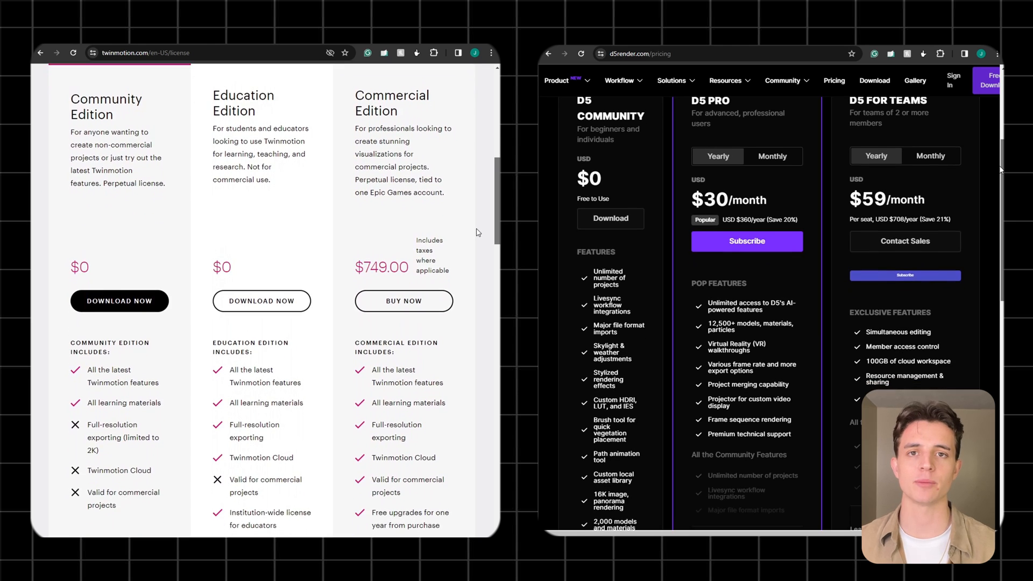
{"action": "scroll", "scroll_direction": "up", "scroll_amount": 3}
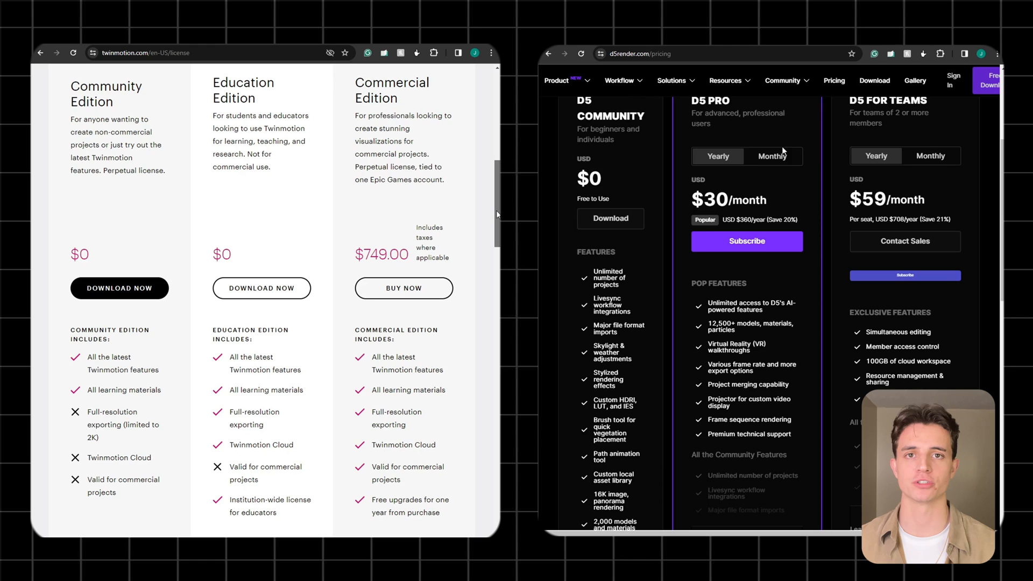
{"action": "left_click", "coordinate": [773, 156]}
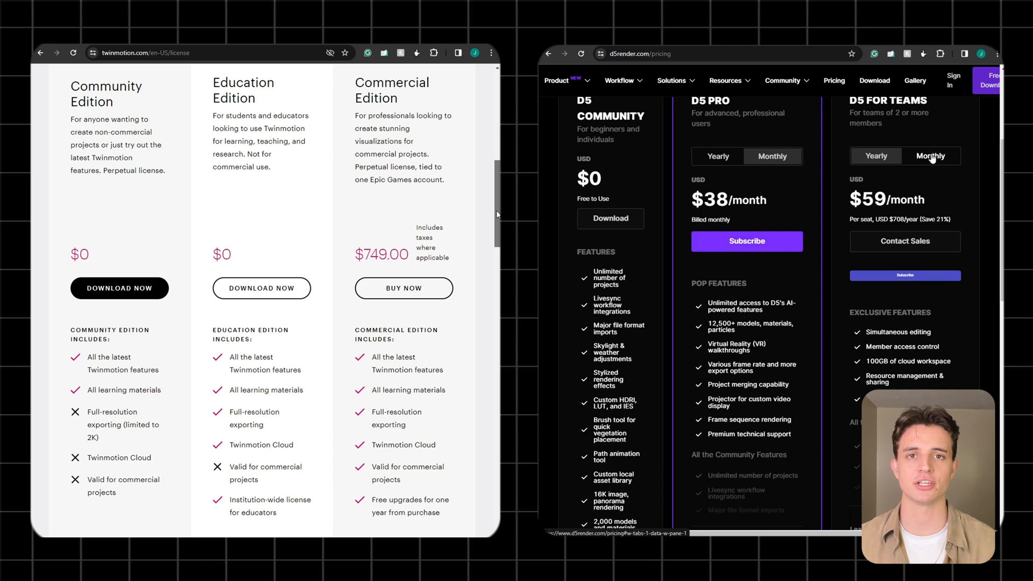
{"action": "left_click", "coordinate": [931, 156]}
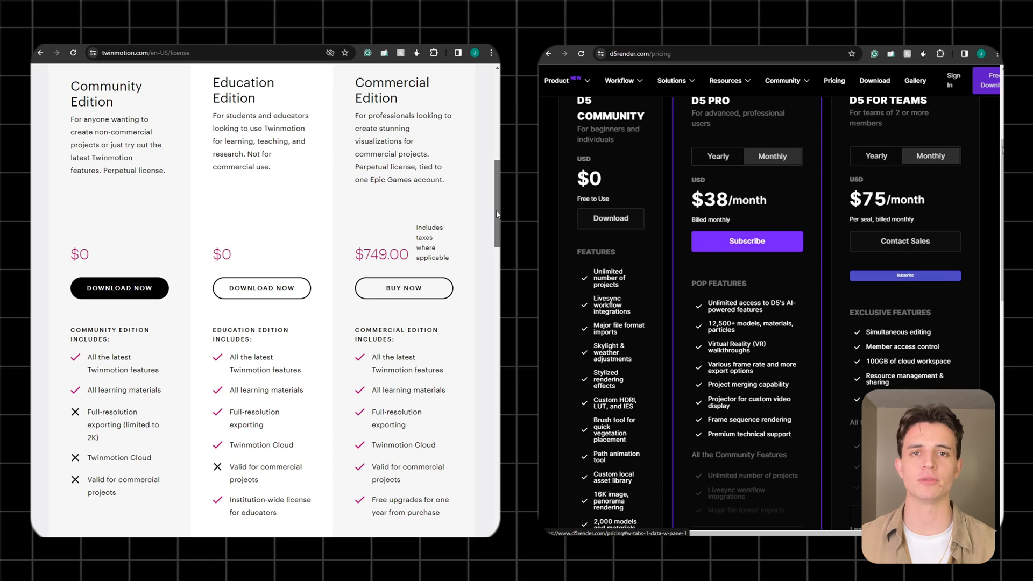
{"action": "scroll", "scroll_direction": "down", "scroll_amount": 3}
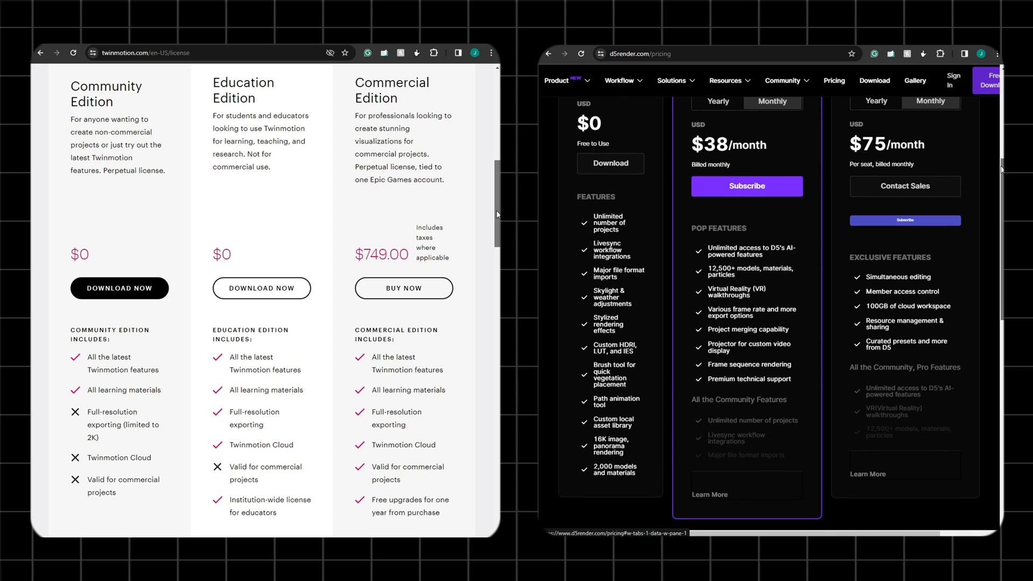
{"action": "scroll", "scroll_direction": "up", "scroll_amount": 3}
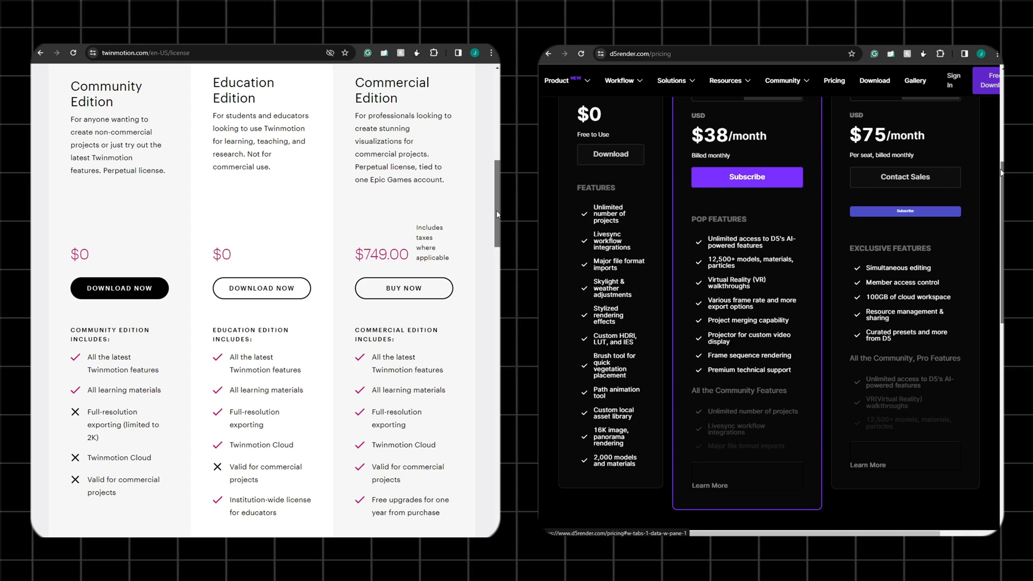
{"action": "scroll", "scroll_direction": "down", "scroll_amount": 3}
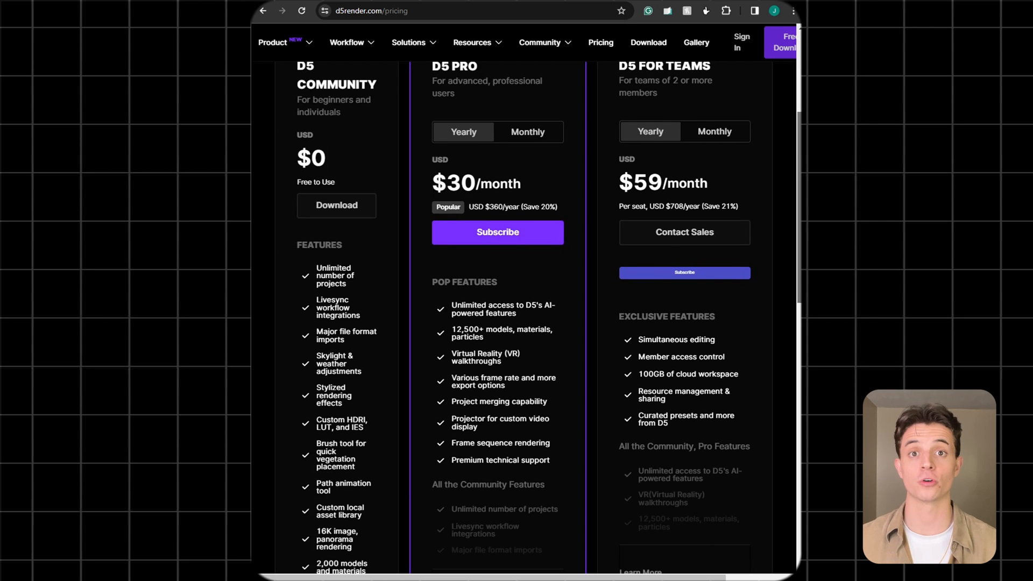
{"action": "mouse_move", "coordinate": [546, 127]}
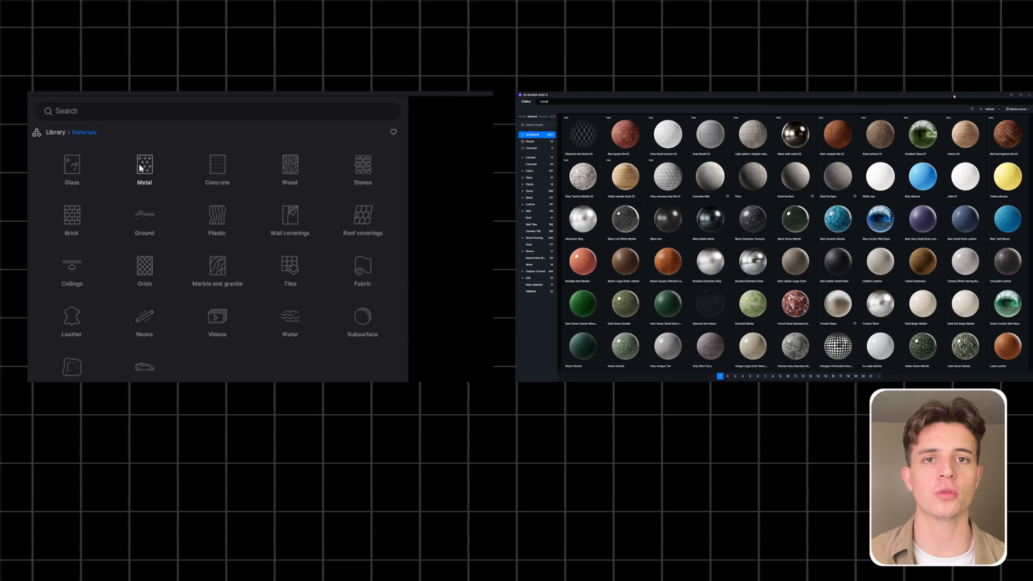
Step: Browse Twinmotion's Wood then Stones materials beside D5's asset library
{"action": "left_click", "coordinate": [143, 170]}
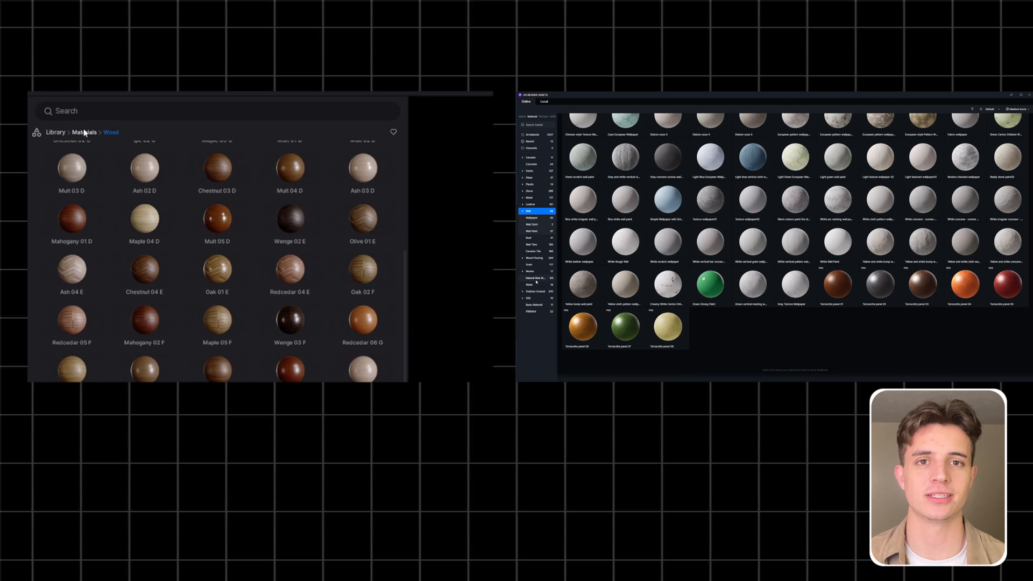
{"action": "left_click", "coordinate": [84, 132]}
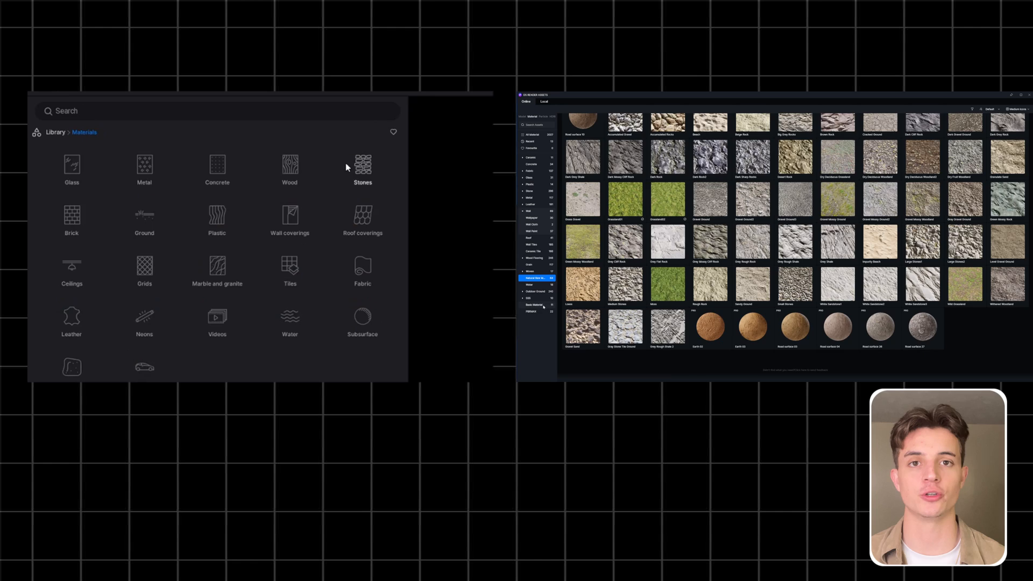
{"action": "left_click", "coordinate": [362, 168]}
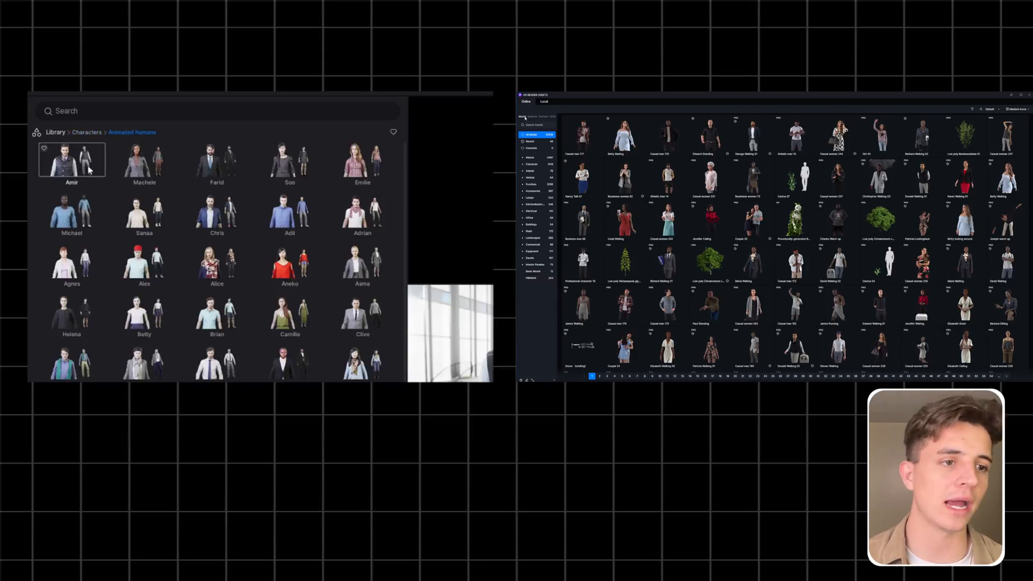
Step: Bring up Twinmotion's Characters library next to D5's Character models
{"action": "scroll", "scroll_direction": "down", "scroll_amount": 3}
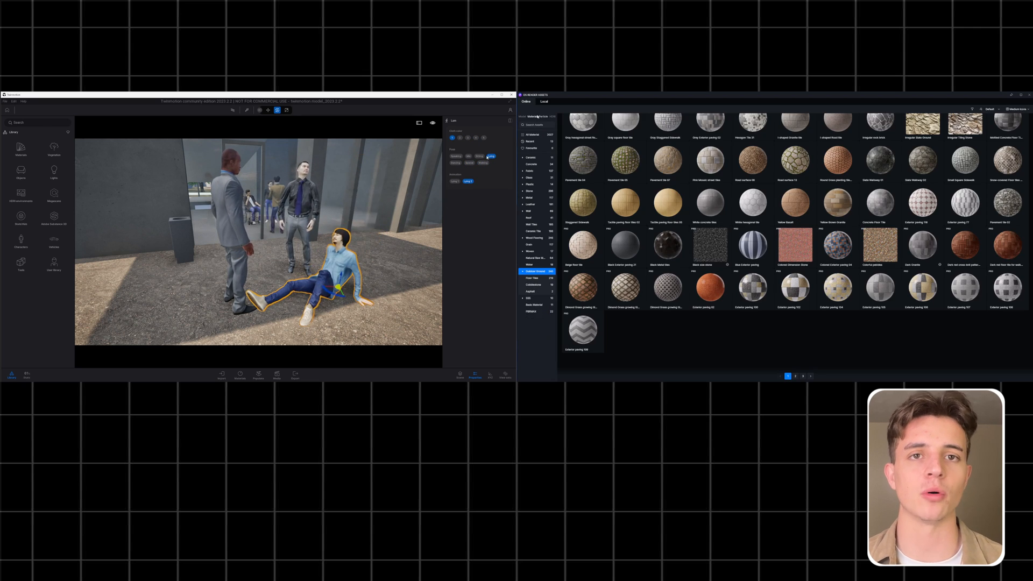
{"action": "left_click", "coordinate": [21, 243]}
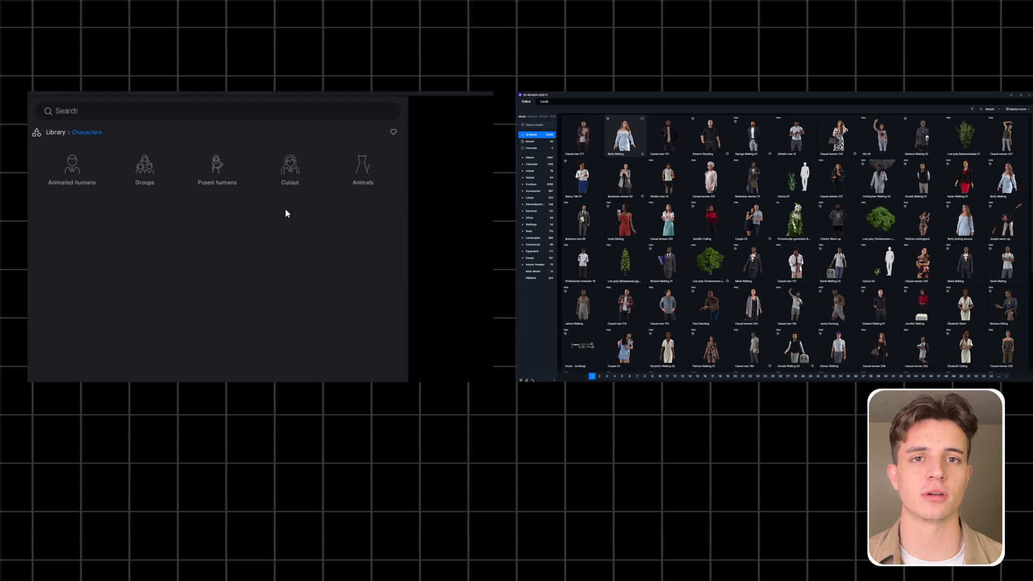
{"action": "left_click", "coordinate": [72, 168]}
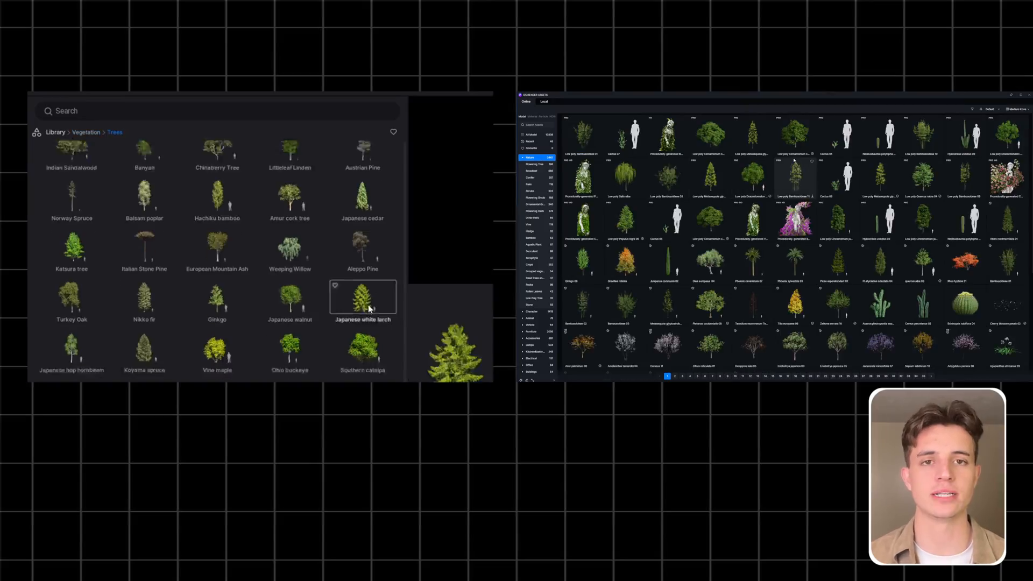
Step: Browse Twinmotion's Trees and D5's Nature models, then show grass in both scenes
{"action": "scroll", "scroll_direction": "down", "scroll_amount": 3}
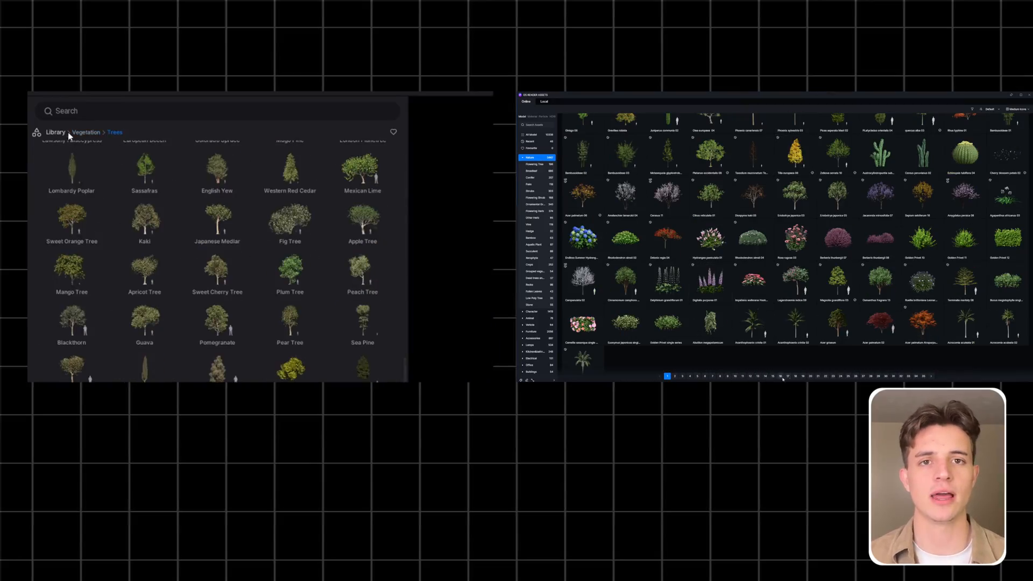
{"action": "left_click", "coordinate": [116, 131]}
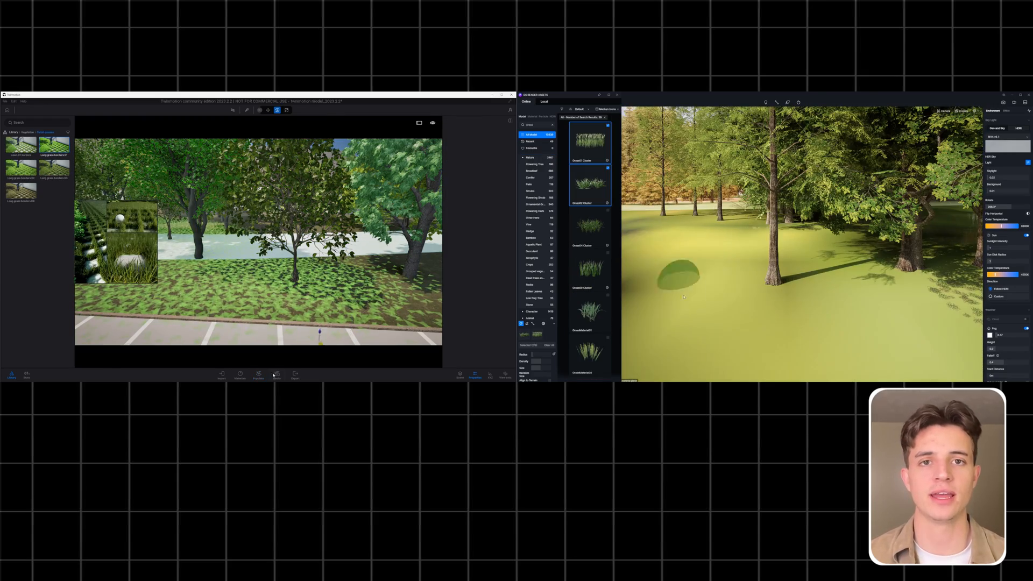
{"action": "left_click", "coordinate": [259, 376]}
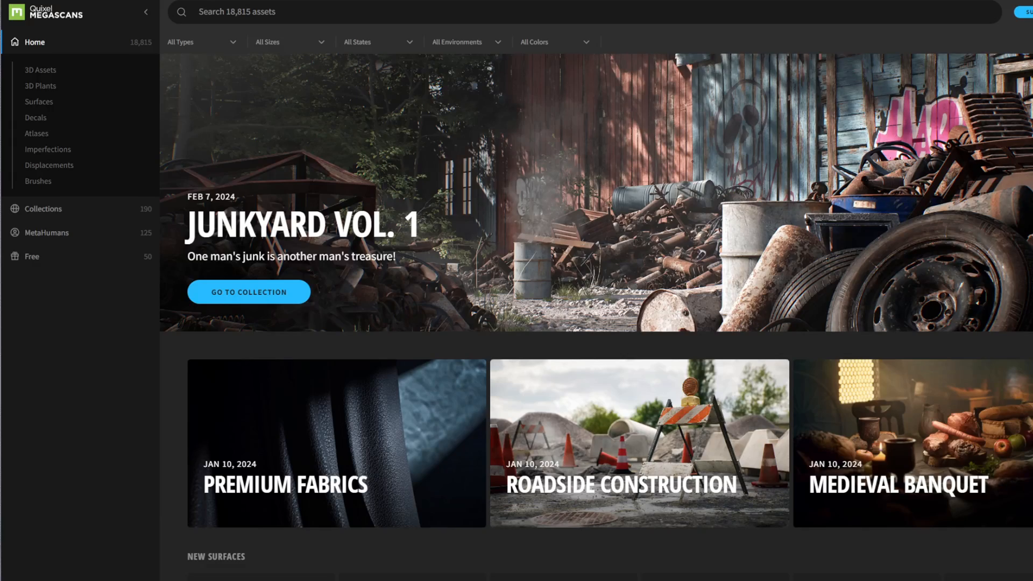
Step: Scroll Megascans' home page through Trending Assets and Latest Assets
{"action": "scroll", "scroll_direction": "down", "scroll_amount": 3}
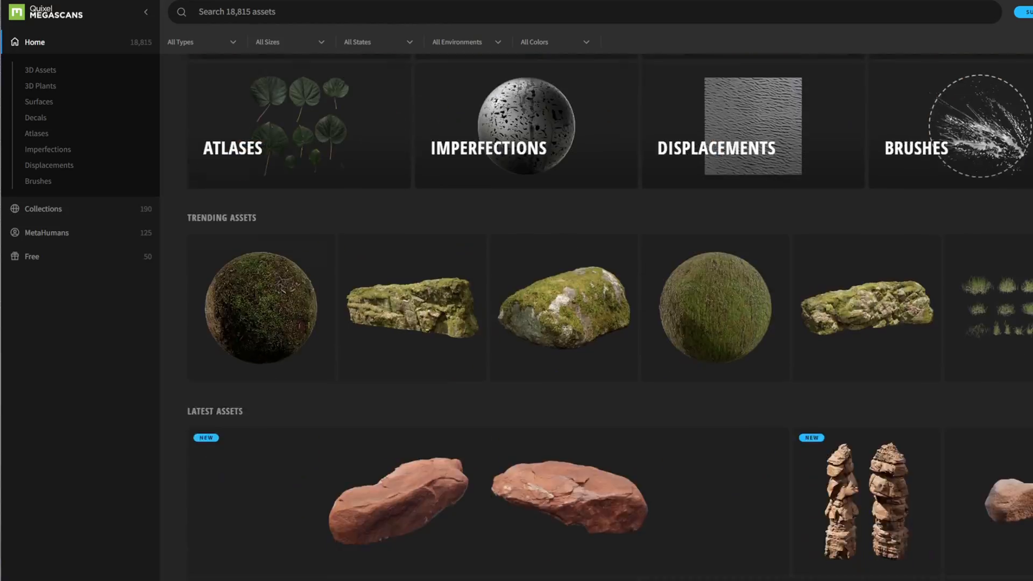
{"action": "scroll", "scroll_direction": "down", "scroll_amount": 3}
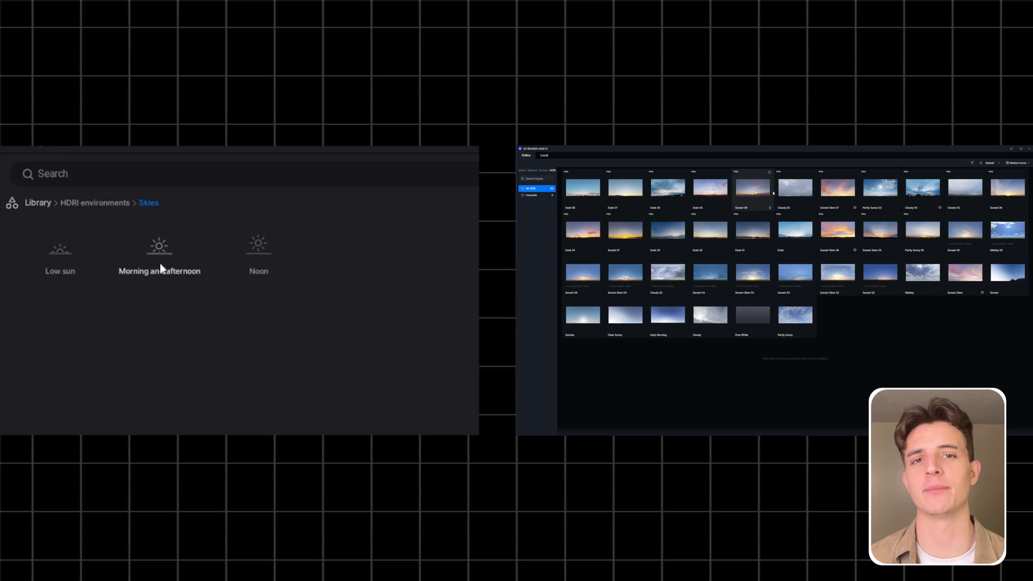
Step: Show Twinmotion's morning and afternoon HDRI skies beside D5's HDRI tab
{"action": "left_click", "coordinate": [160, 257]}
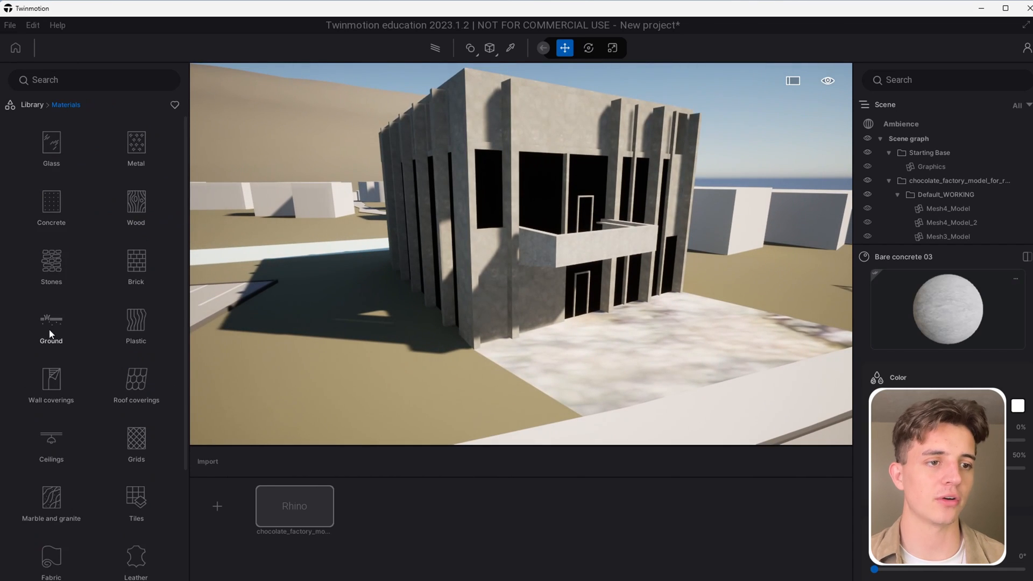
Step: Show the Ground materials (Grass, Lush Grass, Savanna Dry Grass) for the factory scene
{"action": "left_click", "coordinate": [31, 105]}
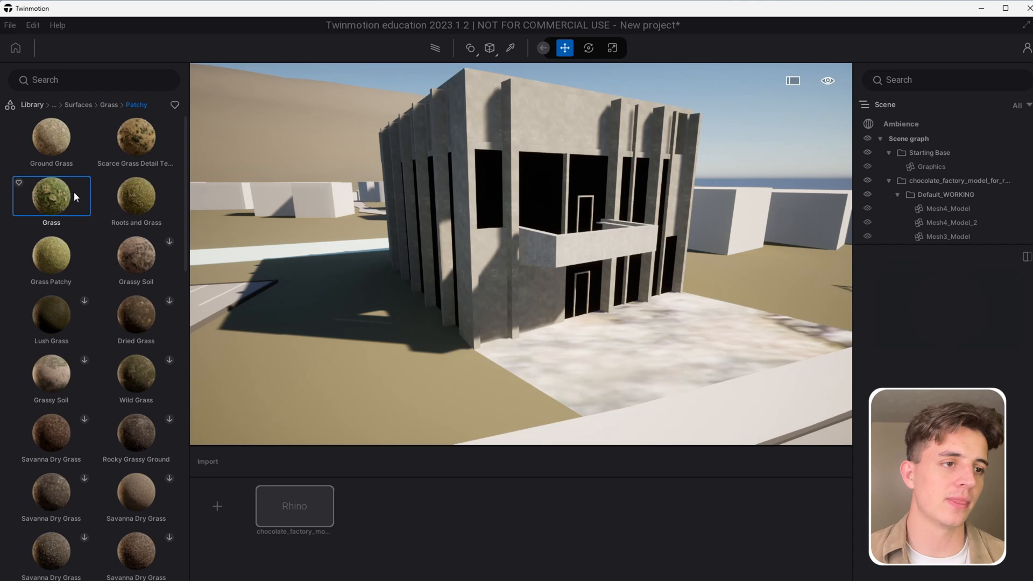
Step: Lay Mossy Grass over the terrain and browse Megascans stone surfaces for the plaza pavers
{"action": "scroll", "scroll_direction": "down", "scroll_amount": 3}
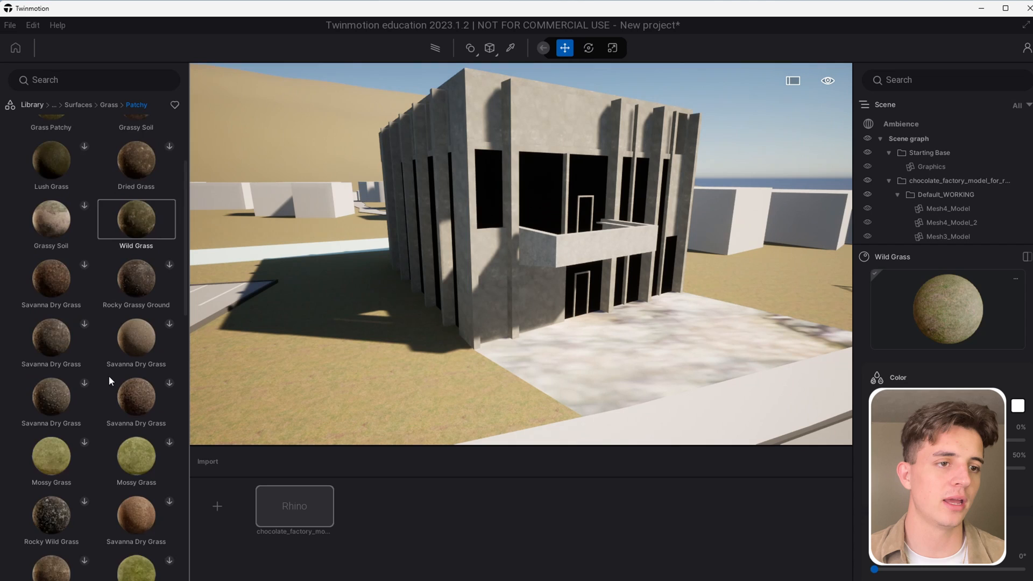
{"action": "scroll", "scroll_direction": "down", "scroll_amount": 3}
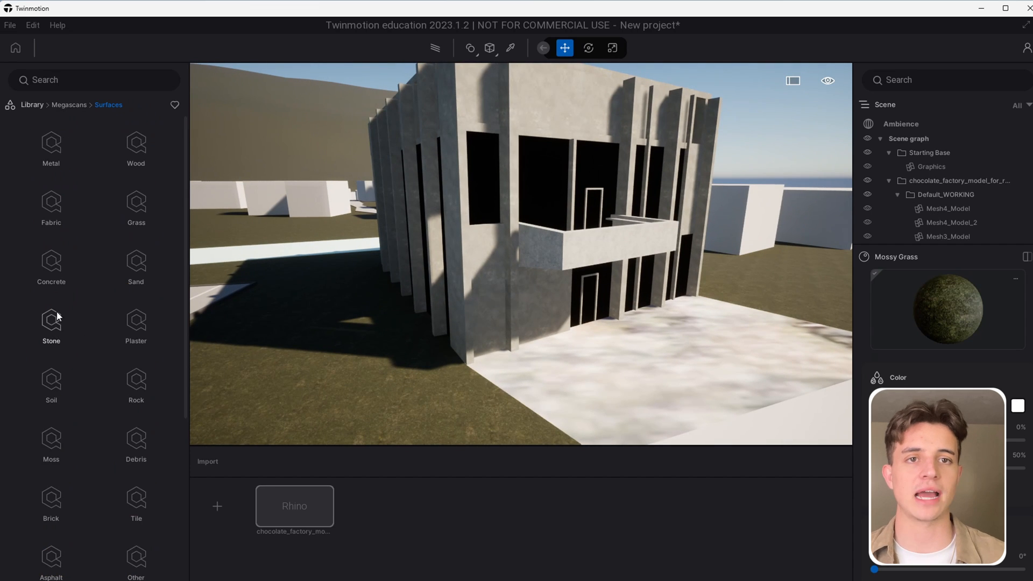
{"action": "left_click", "coordinate": [50, 325]}
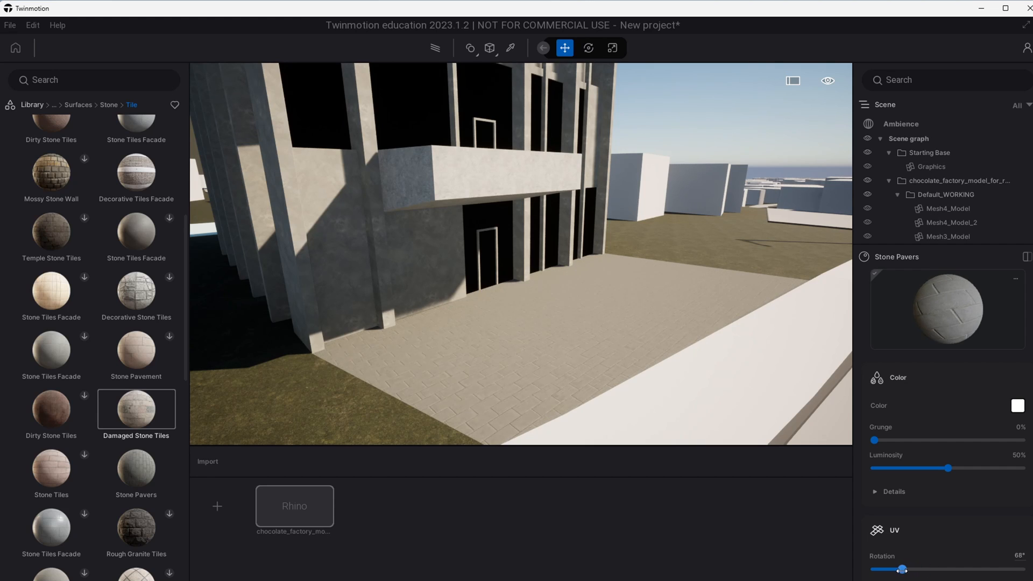
Step: Browse the Characters library for people to place at the factory entrance
{"action": "scroll", "scroll_direction": "down", "scroll_amount": 3}
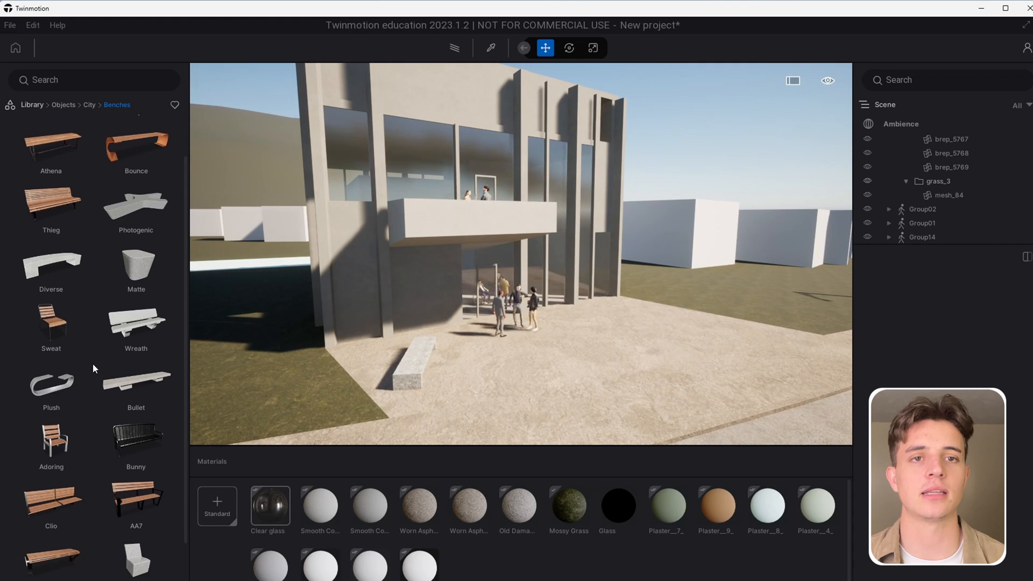
Step: Return to the City objects and browse the Planters collection after placing the Photogenic bench
{"action": "left_click", "coordinate": [89, 104]}
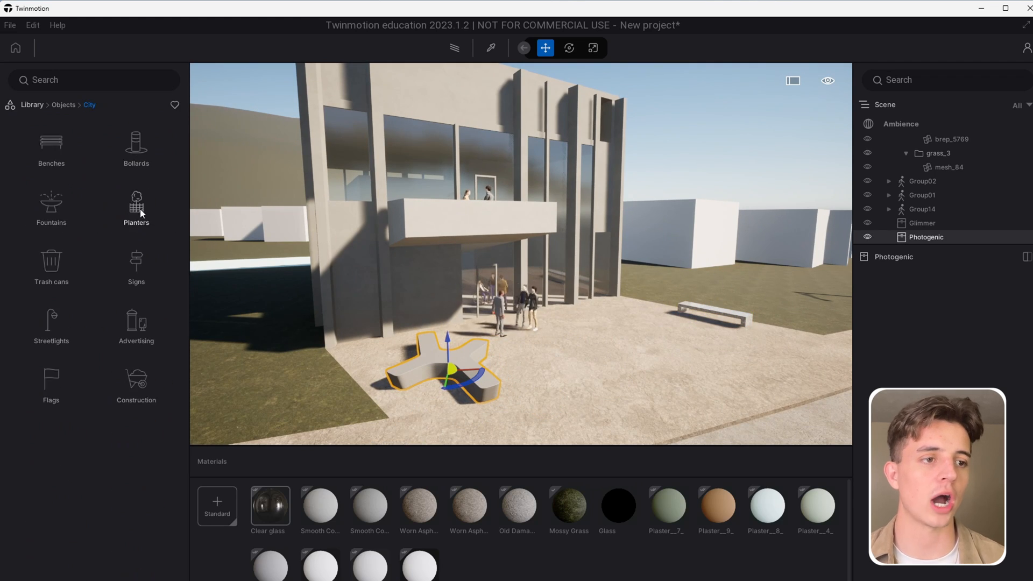
{"action": "left_click", "coordinate": [51, 264]}
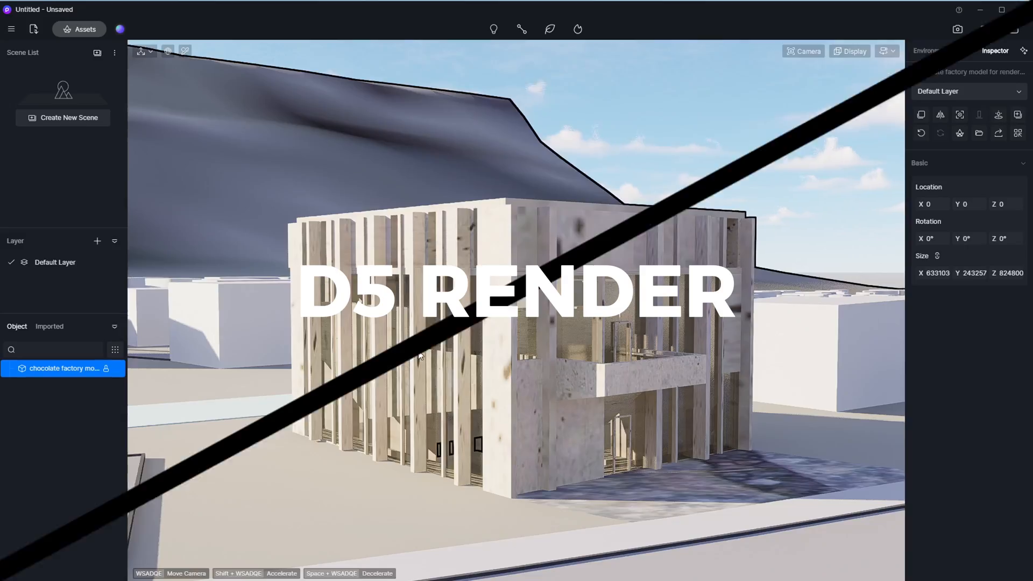
Step: Apply Rough Concrete1 from the asset library to the facade walls and set its texture Stretch to 100
{"action": "left_click", "coordinate": [79, 29]}
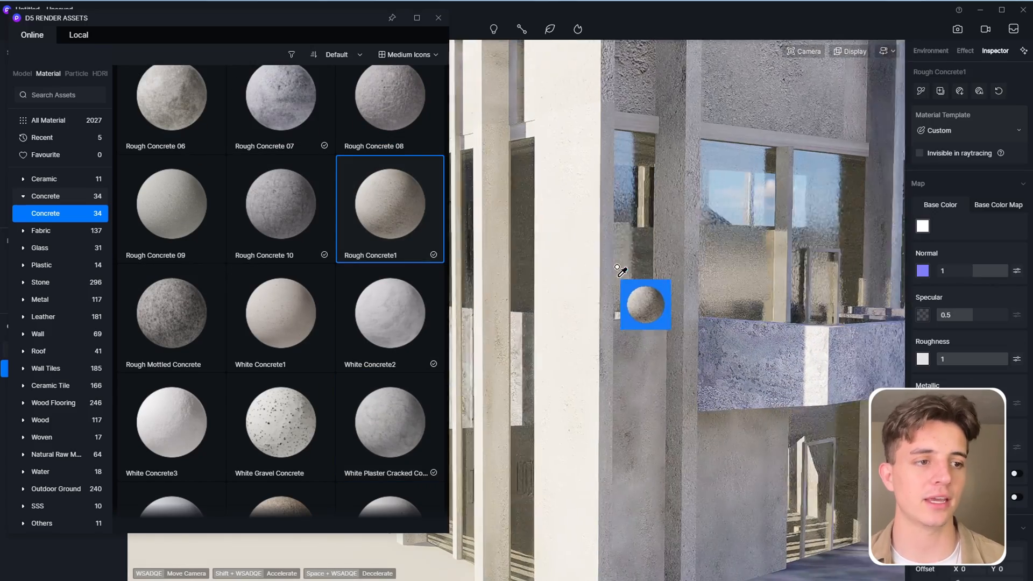
{"action": "left_click", "coordinate": [930, 51]}
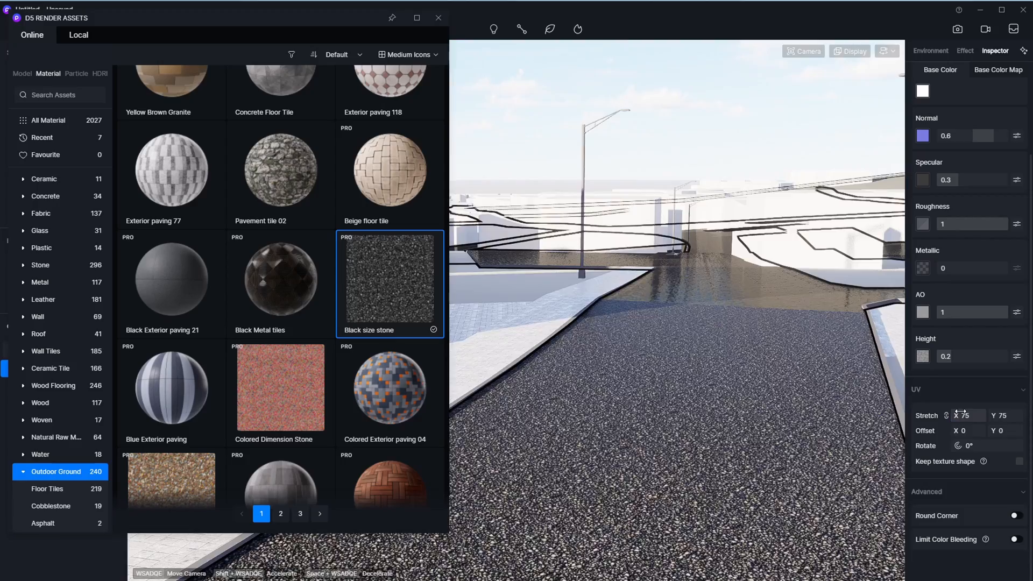
{"action": "triple_click", "coordinate": [966, 415]}
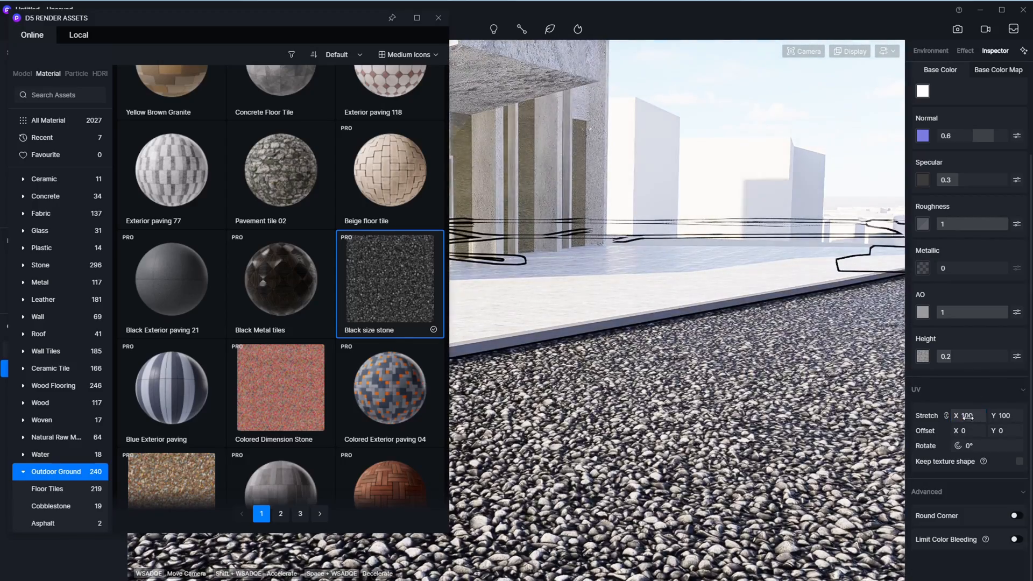
Step: Browse the Outdoor Ground materials for stone paving for the plaza
{"action": "scroll", "scroll_direction": "down", "scroll_amount": 3}
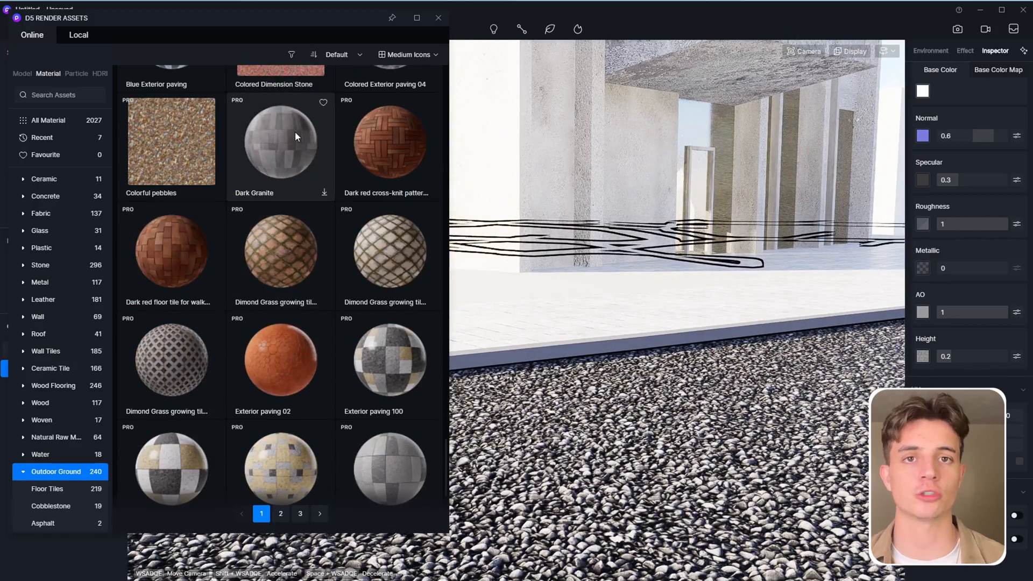
{"action": "left_click", "coordinate": [280, 514]}
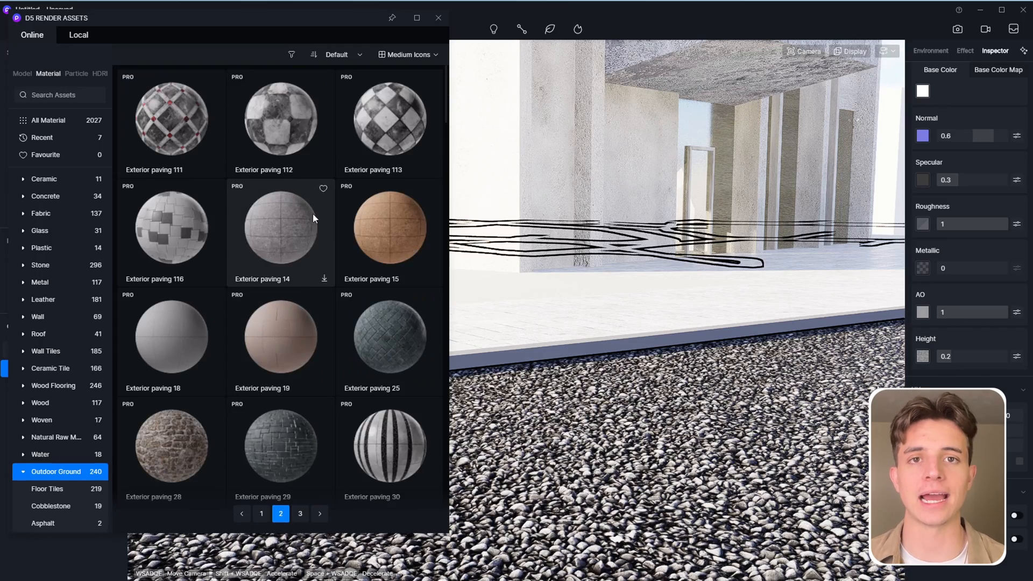
{"action": "scroll", "scroll_direction": "down", "scroll_amount": 3}
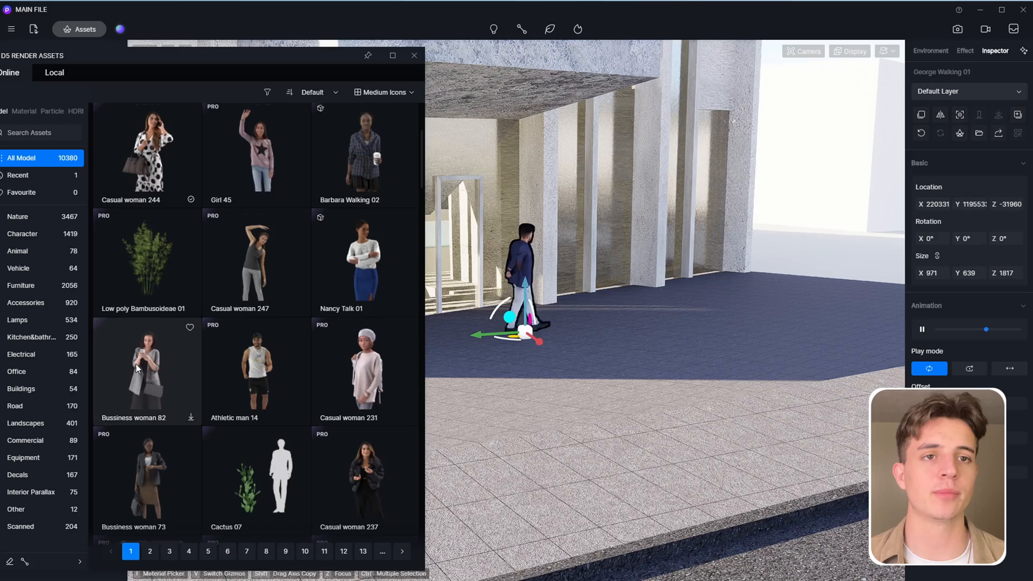
Step: Place 2D people cutouts from the people models onto the plaza
{"action": "scroll", "scroll_direction": "down", "scroll_amount": 3}
{"action": "type", "text": "people"}
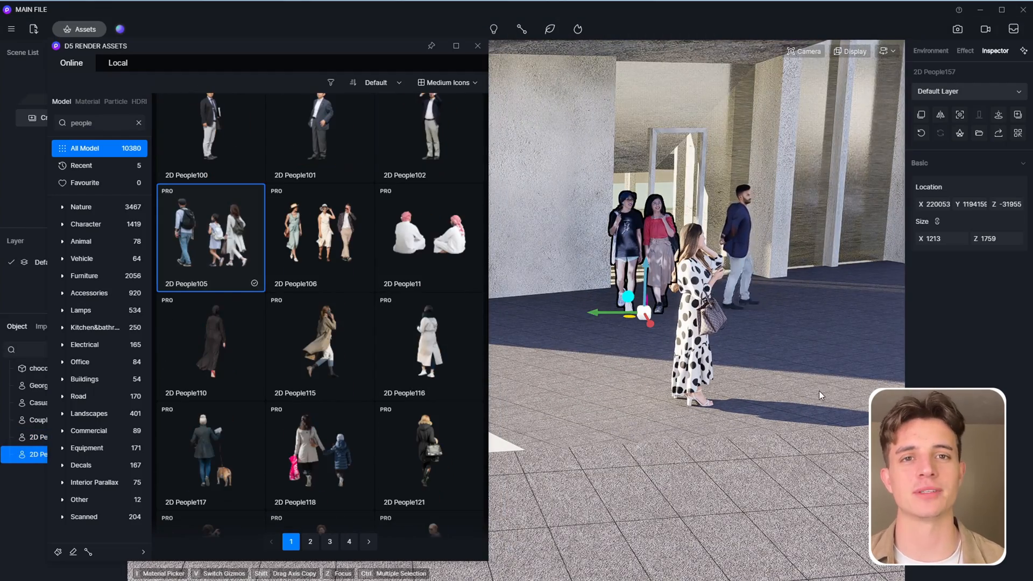
{"action": "left_click", "coordinate": [477, 45]}
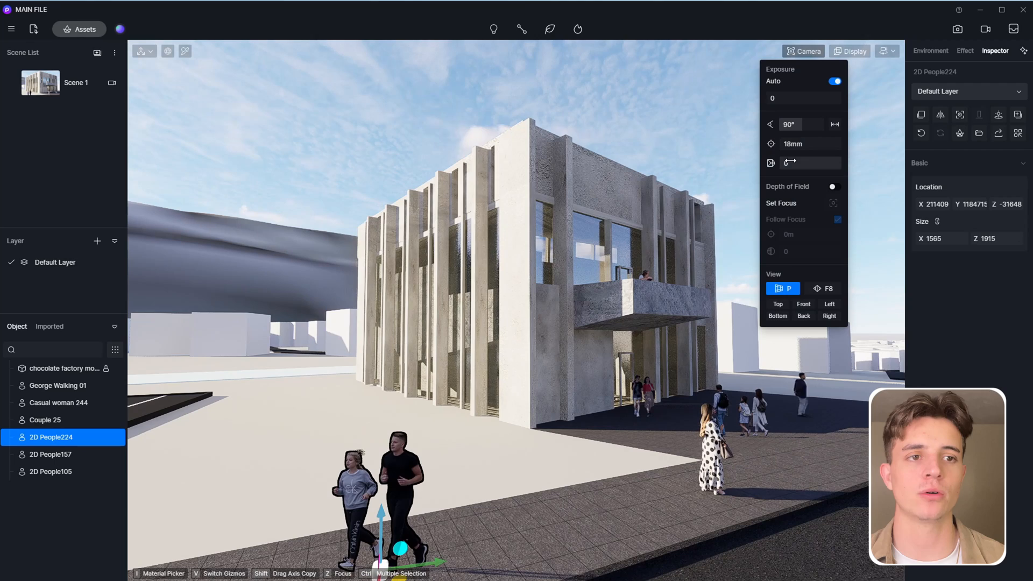
Step: Adjust the camera's depth of field and exposure to bring the scene back to daylight
{"action": "left_click", "coordinate": [823, 288]}
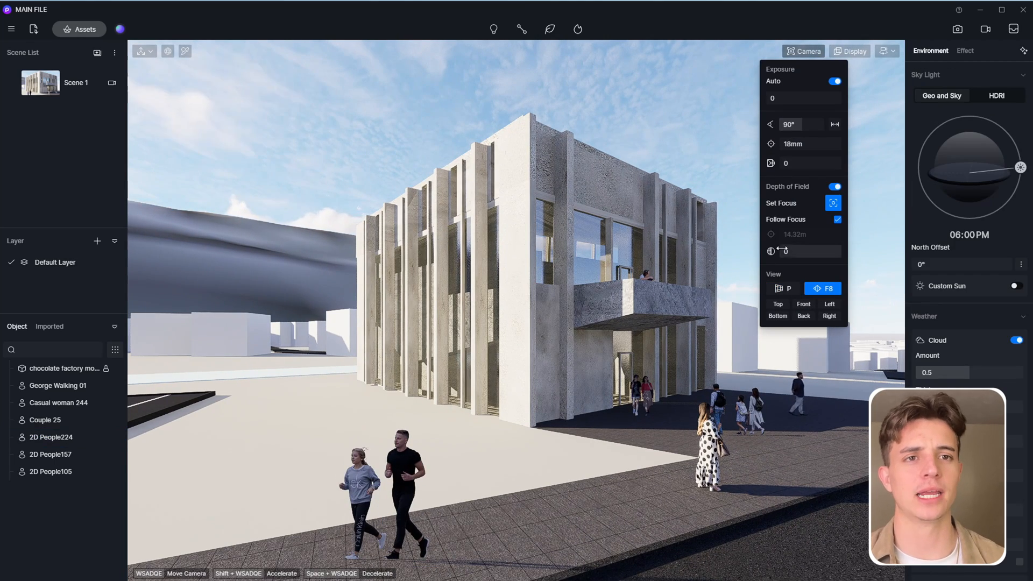
{"action": "left_click", "coordinate": [831, 81]}
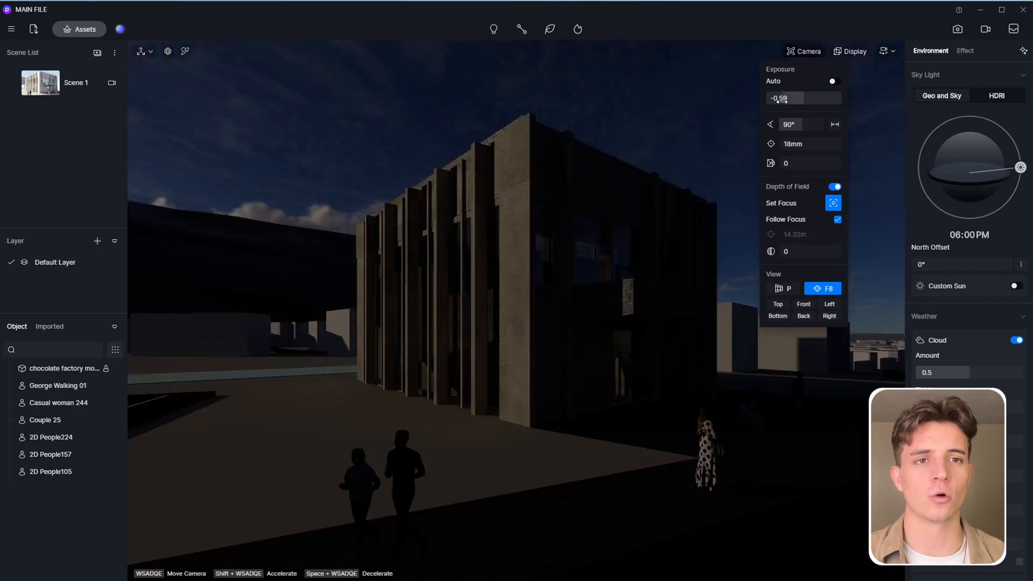
{"action": "left_click", "coordinate": [782, 289]}
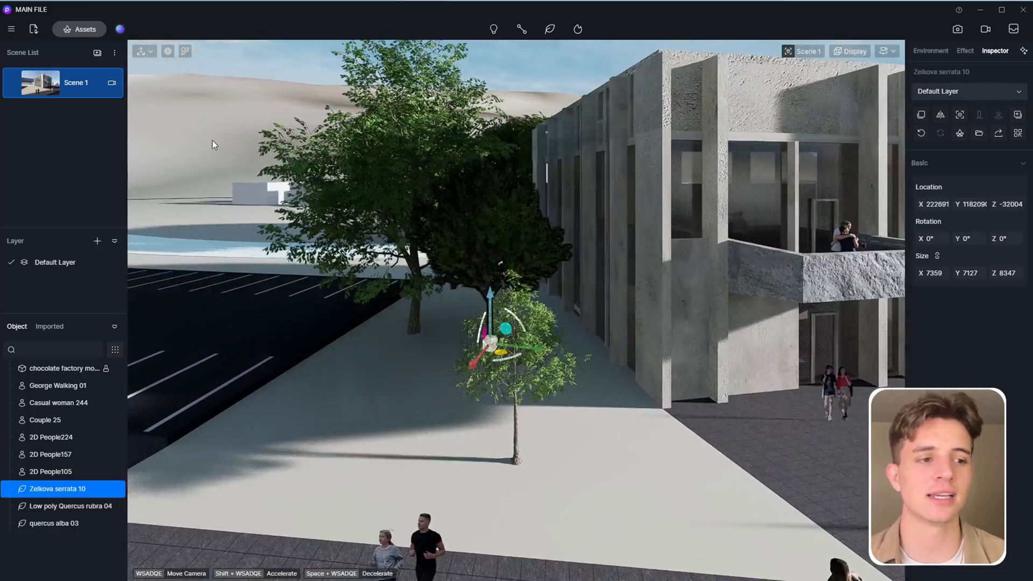
Step: Place Rabbit idle 2 and the Deer 02 drink model from the Wild Animal library around the factory
{"action": "left_click", "coordinate": [68, 506]}
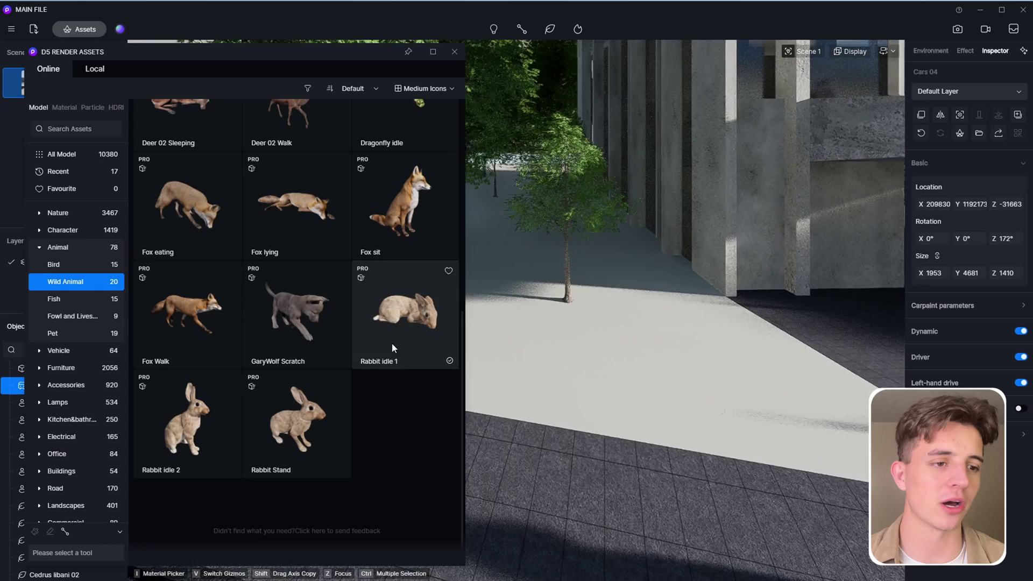
{"action": "double_click", "coordinate": [186, 423]}
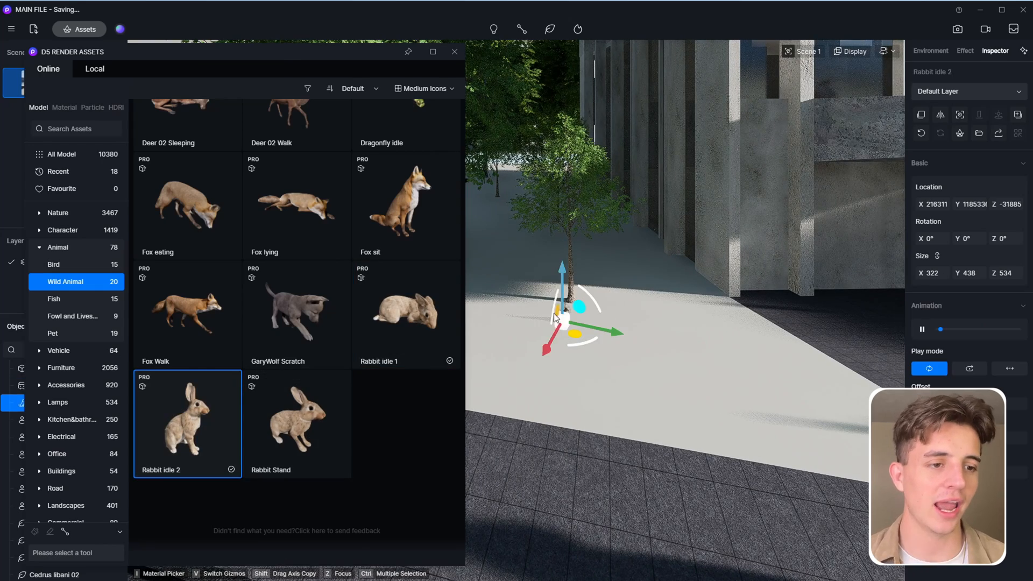
{"action": "scroll", "scroll_direction": "up", "scroll_amount": 3}
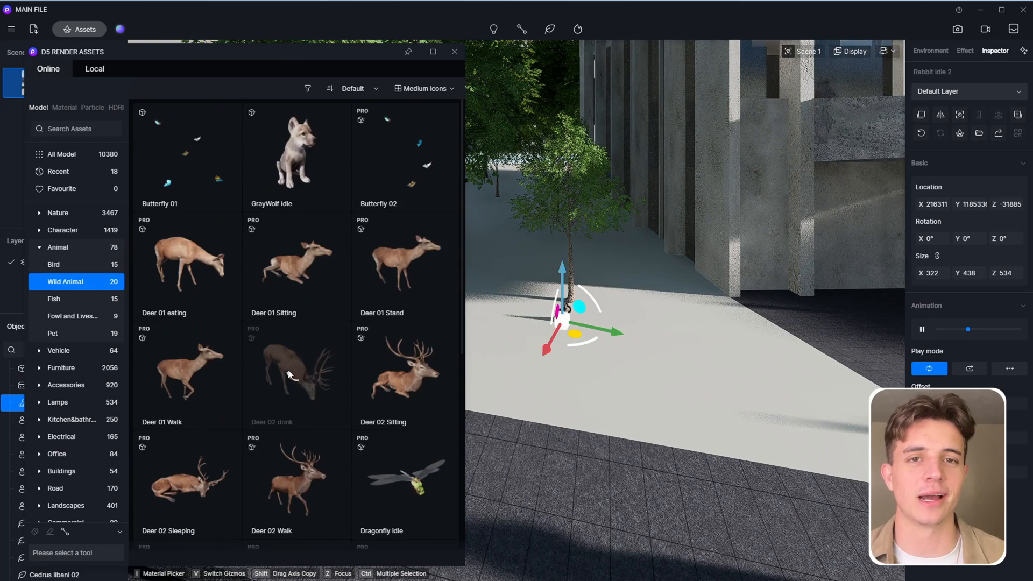
{"action": "left_click", "coordinate": [297, 372]}
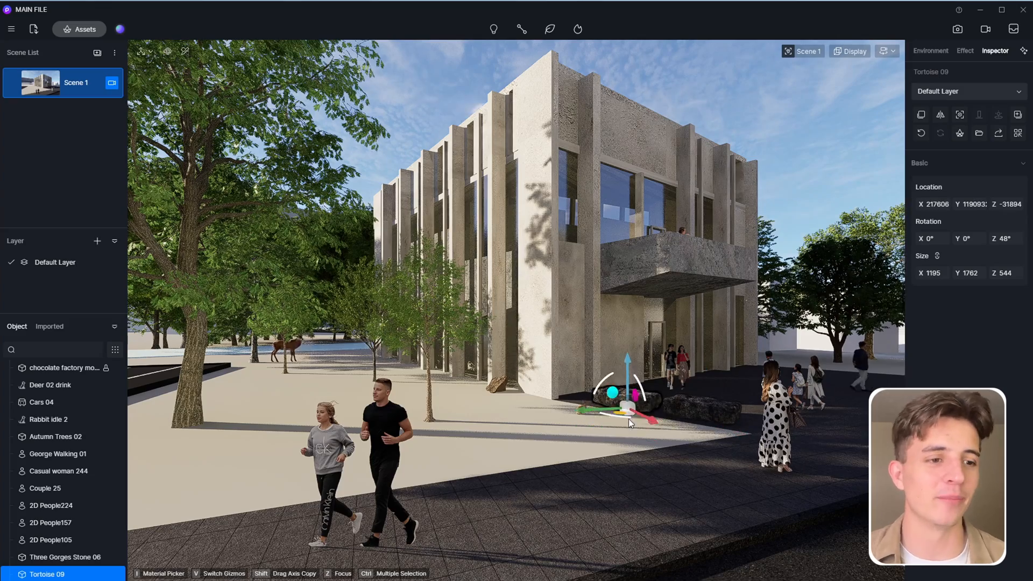
Step: Browse the Furniture assets for black bar stools for the bar interior
{"action": "left_click", "coordinate": [66, 368]}
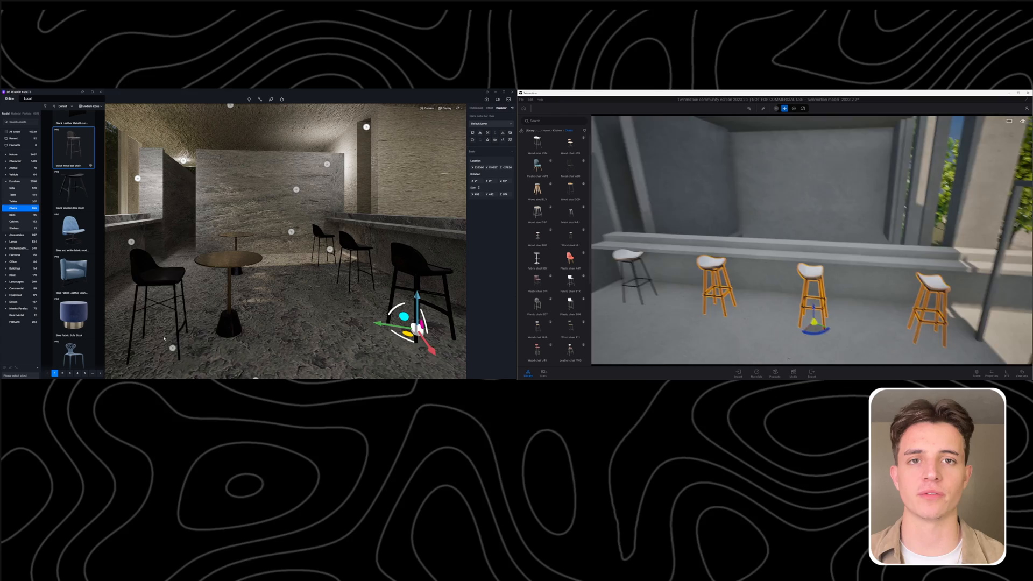
Step: Show the Megascans collection with 3D assets, 3D plants, Surfaces and Decals
{"action": "left_click", "coordinate": [477, 107]}
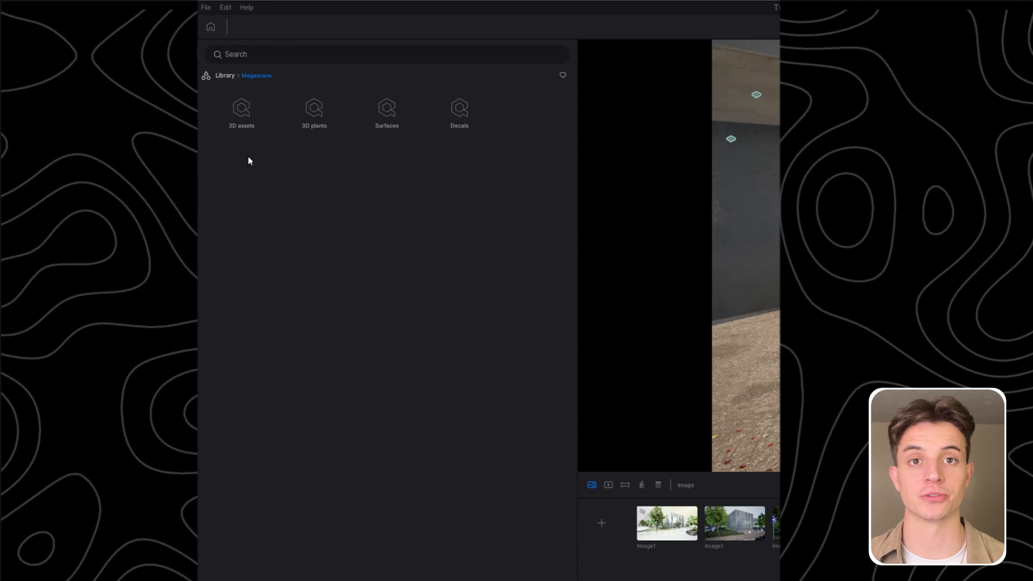
Step: Browse the Megascans Metal and Wood surface categories and return to all surfaces
{"action": "left_click", "coordinate": [386, 112]}
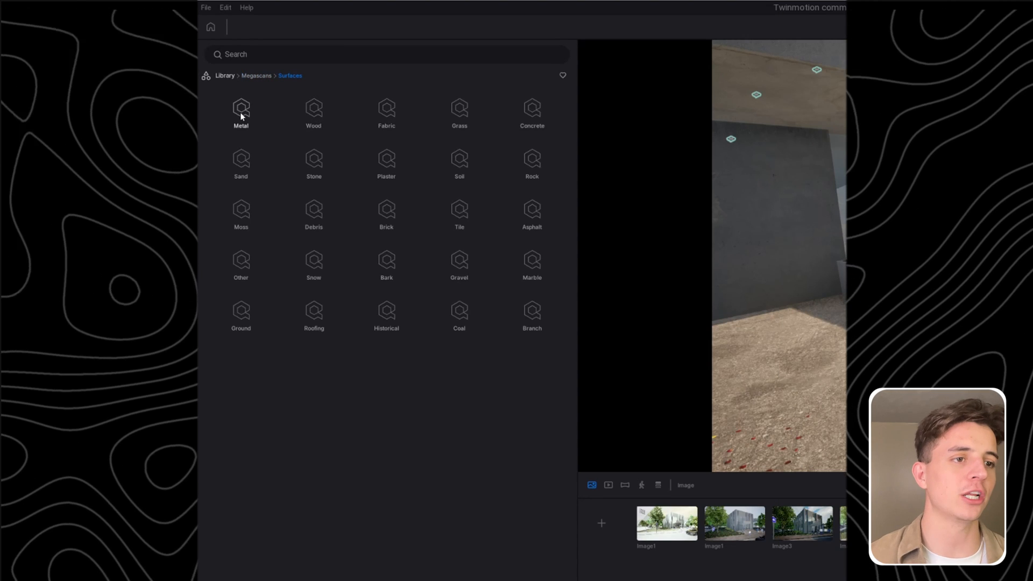
{"action": "left_click", "coordinate": [240, 109]}
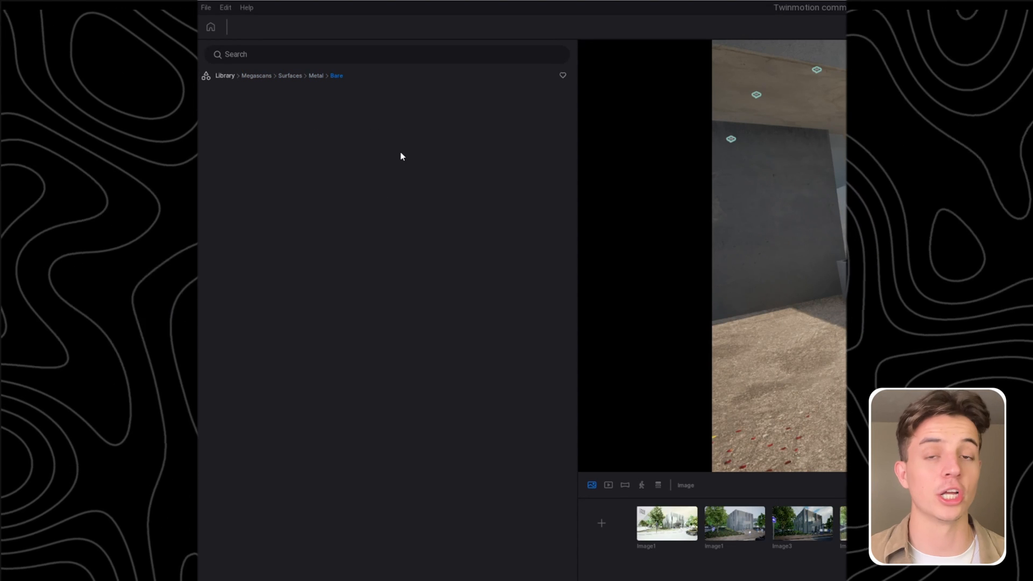
{"action": "left_click", "coordinate": [290, 76]}
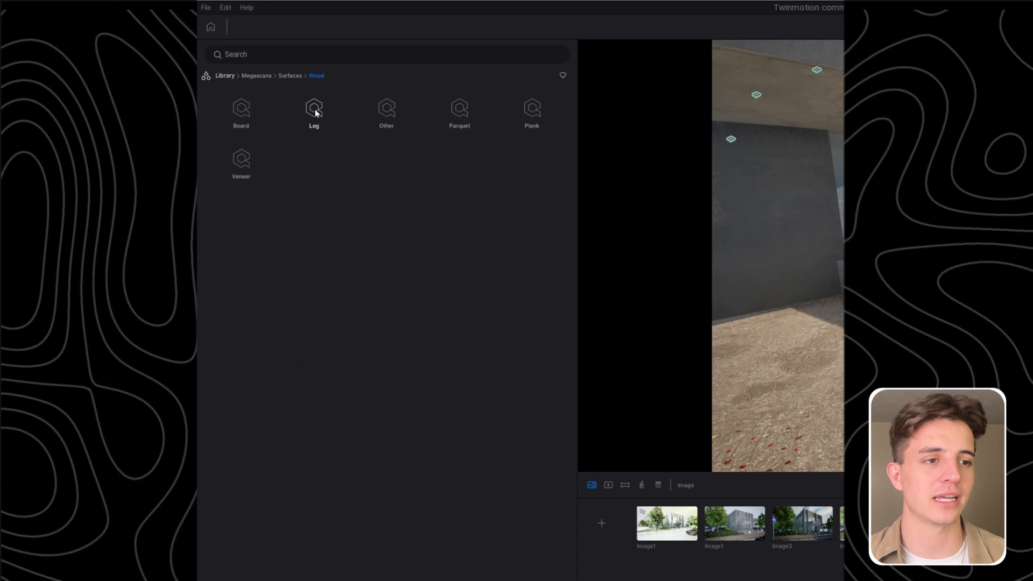
{"action": "left_click", "coordinate": [289, 75]}
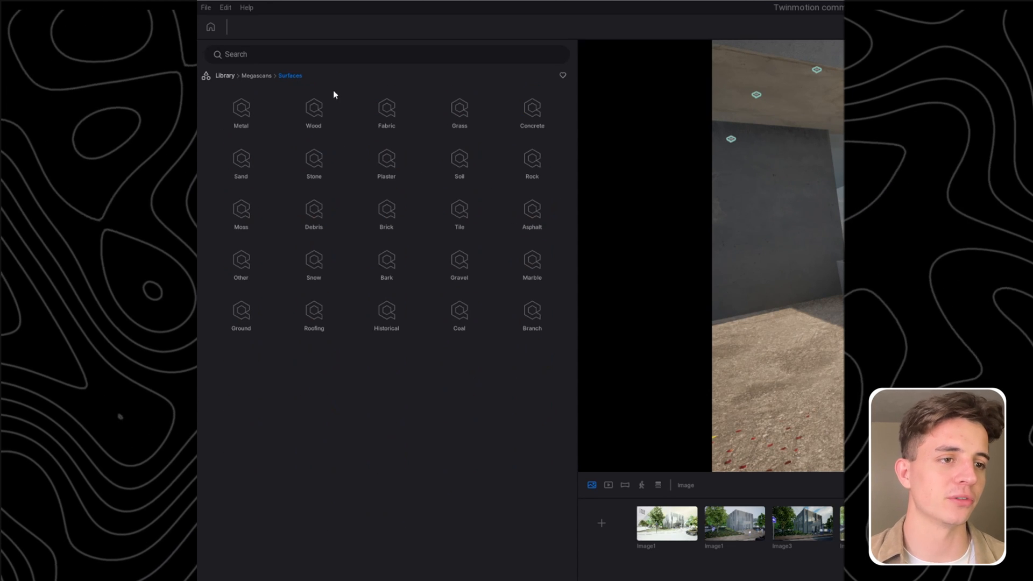
Step: Browse the Megascans 3D asset Industrial Railway and Interior Furniture categories
{"action": "left_click", "coordinate": [532, 112]}
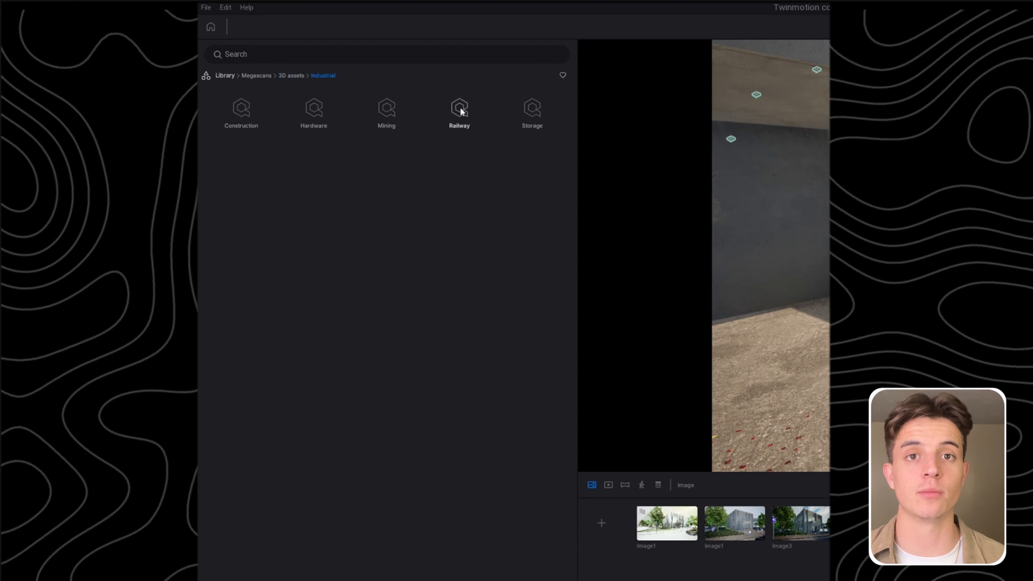
{"action": "left_click", "coordinate": [240, 112]}
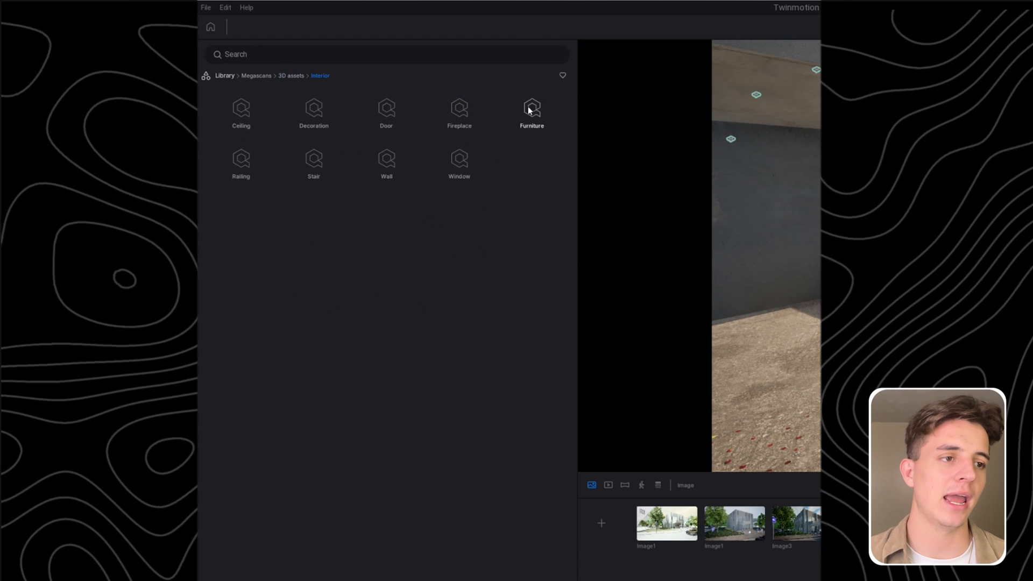
{"action": "left_click", "coordinate": [225, 75]}
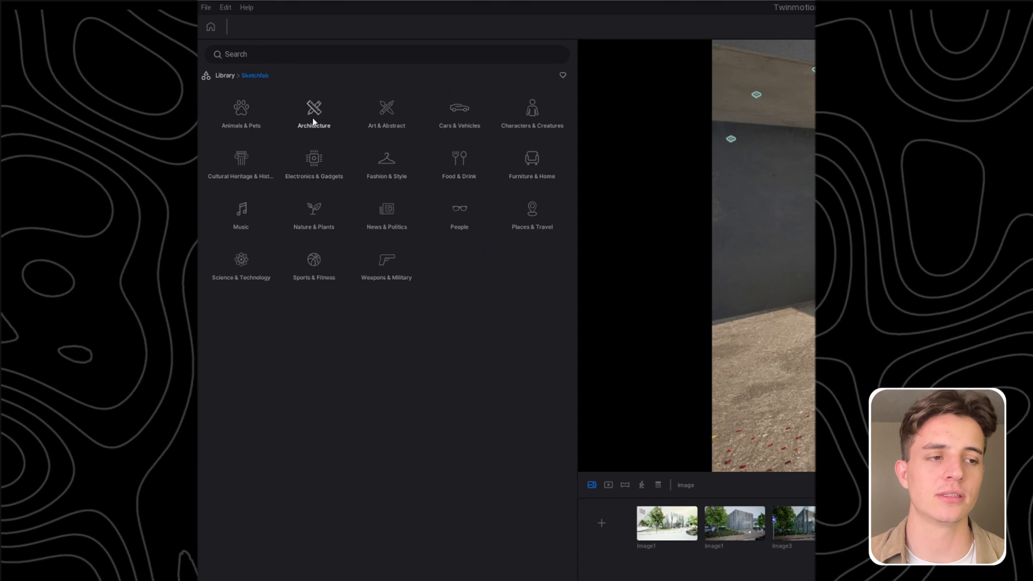
Step: Show the Architecture category of the Sketchfab library with its sliding door models
{"action": "left_click", "coordinate": [313, 112]}
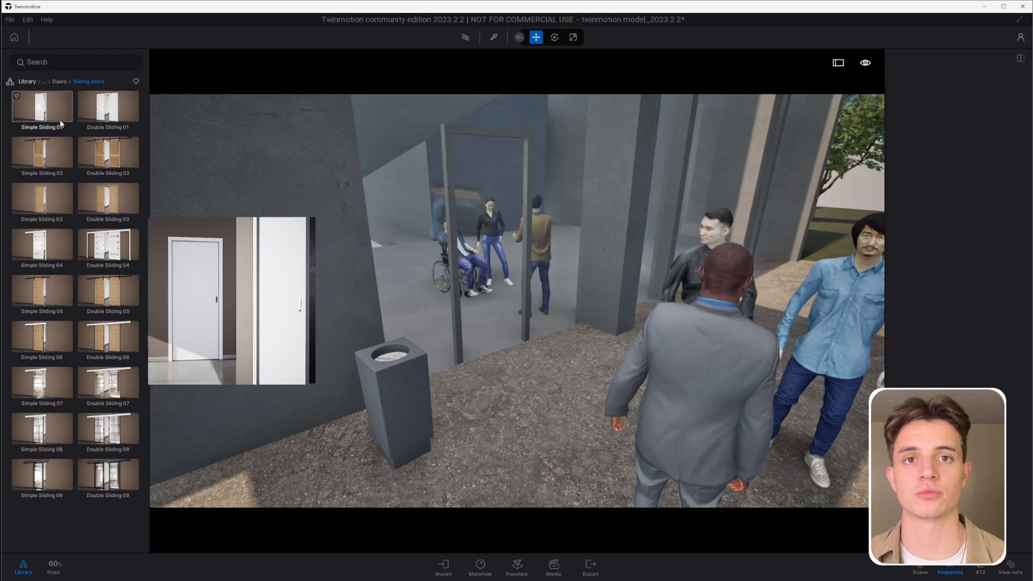
Step: Preview the first simple sliding door and place a door into the entrance opening
{"action": "left_click", "coordinate": [108, 156]}
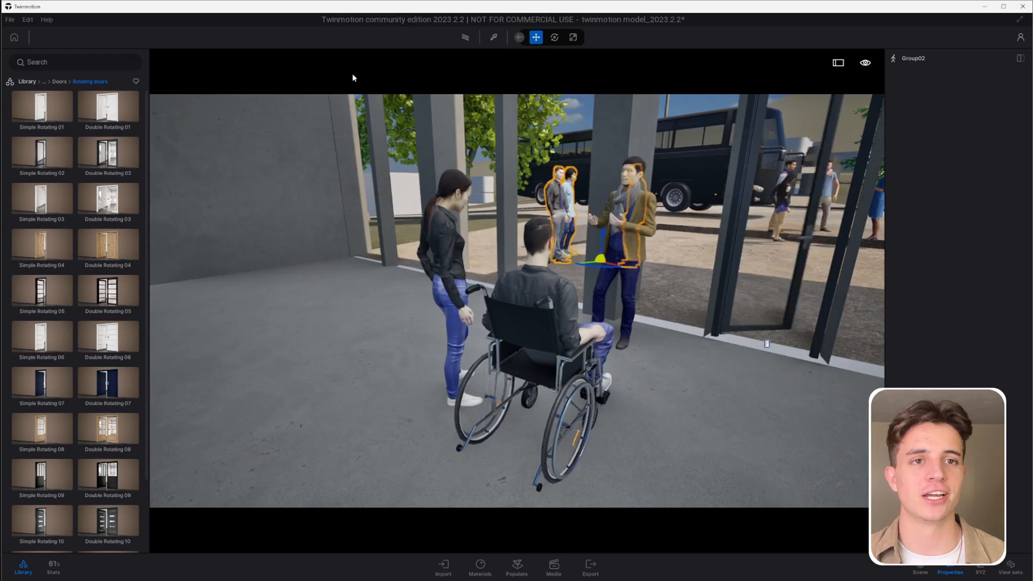
{"action": "left_click", "coordinate": [553, 567]}
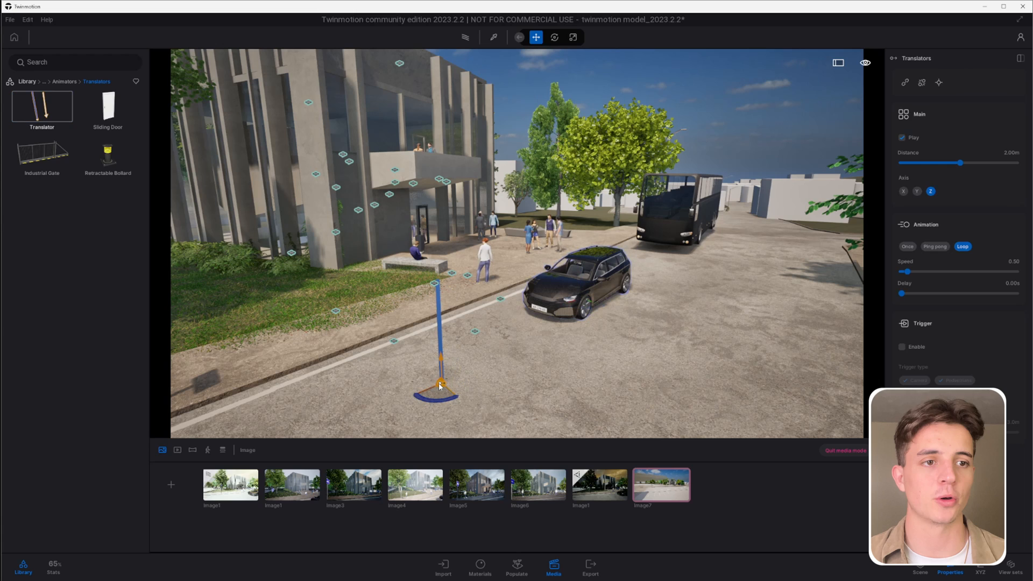
Step: Attach a Translator animator to the black SUV and set its travel axis along the road
{"action": "left_click", "coordinate": [917, 192]}
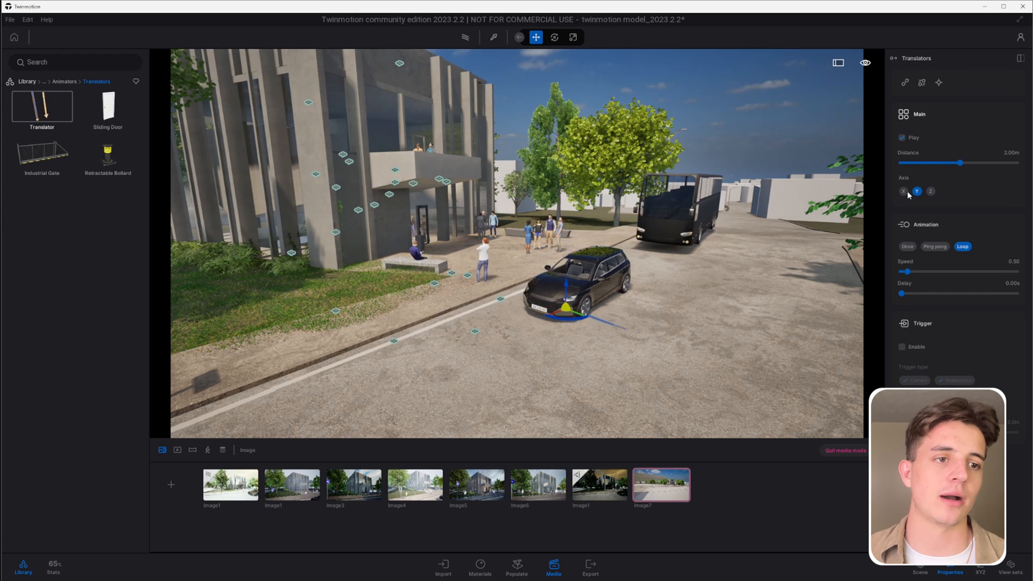
{"action": "left_click", "coordinate": [903, 192]}
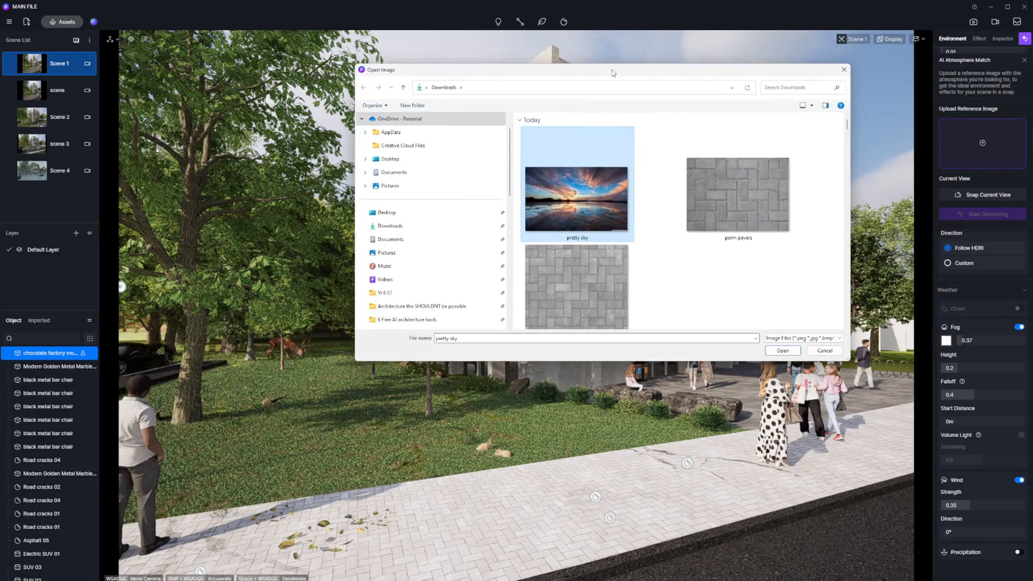
Step: Load the pretty sky photo, snap the current view and start generating the matched atmosphere
{"action": "left_click", "coordinate": [783, 350]}
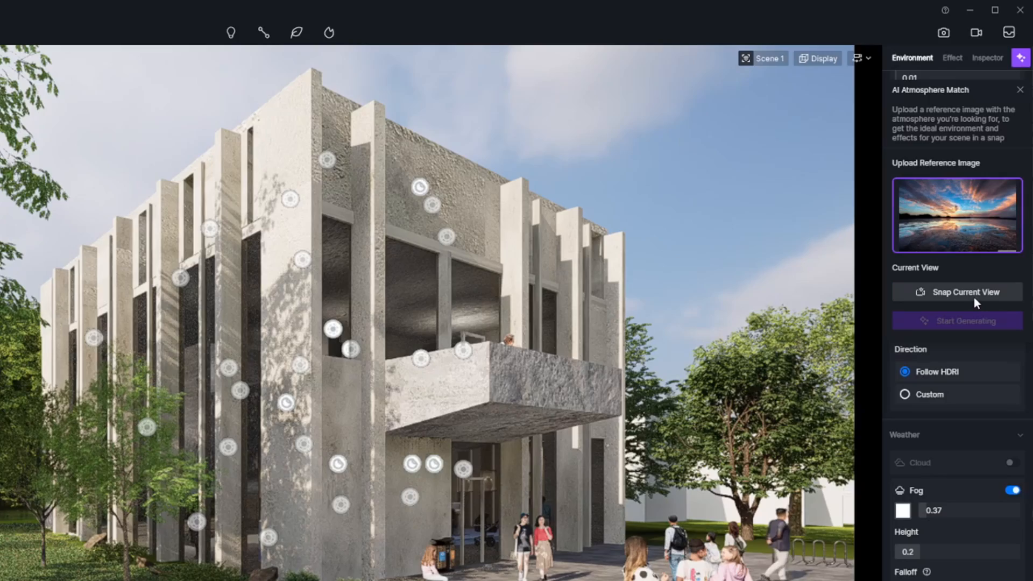
{"action": "left_click", "coordinate": [955, 291]}
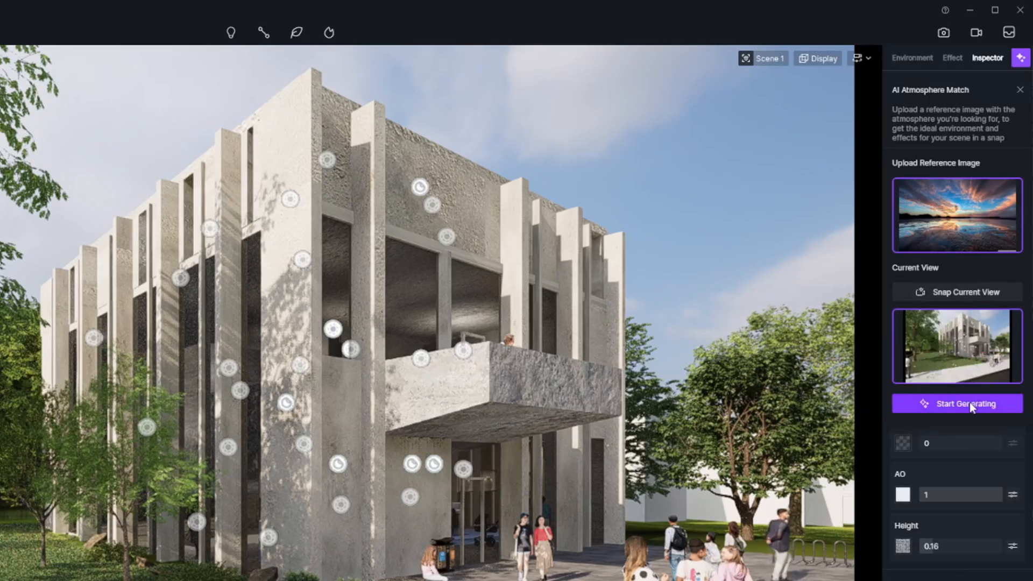
{"action": "left_click", "coordinate": [956, 404]}
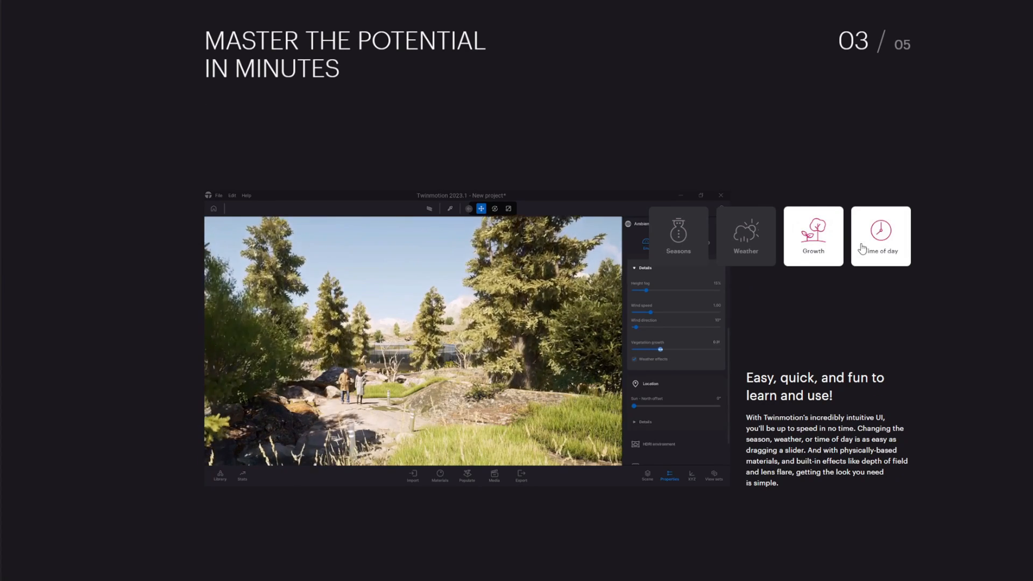
Step: Show the Time of day feature demo on the 'Master the potential in minutes' slide
{"action": "left_click", "coordinate": [880, 235]}
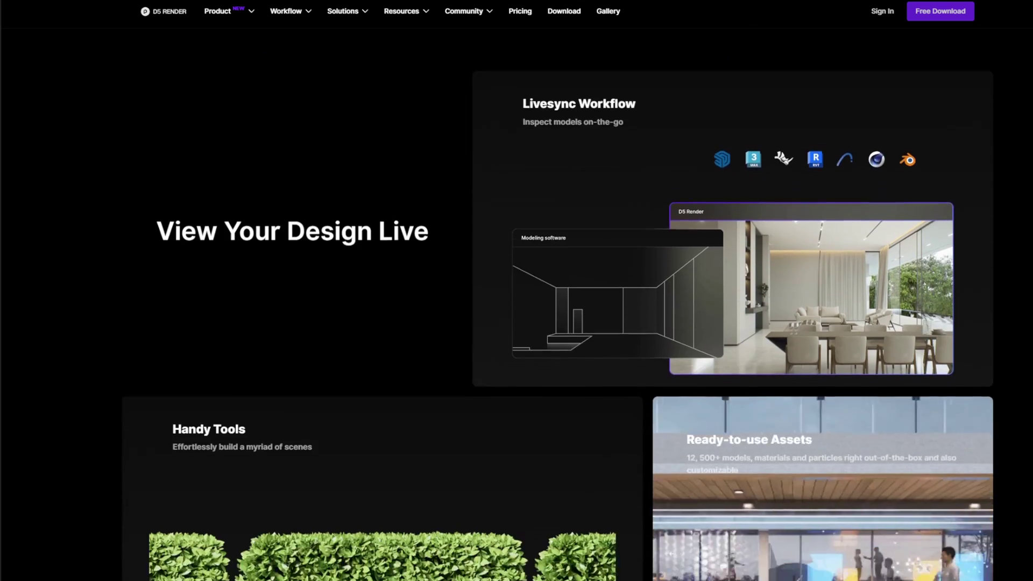
Step: Scroll the D5 homepage down to the Animation, Panorama, VR sections and G2 award
{"action": "scroll", "scroll_direction": "down", "scroll_amount": 3}
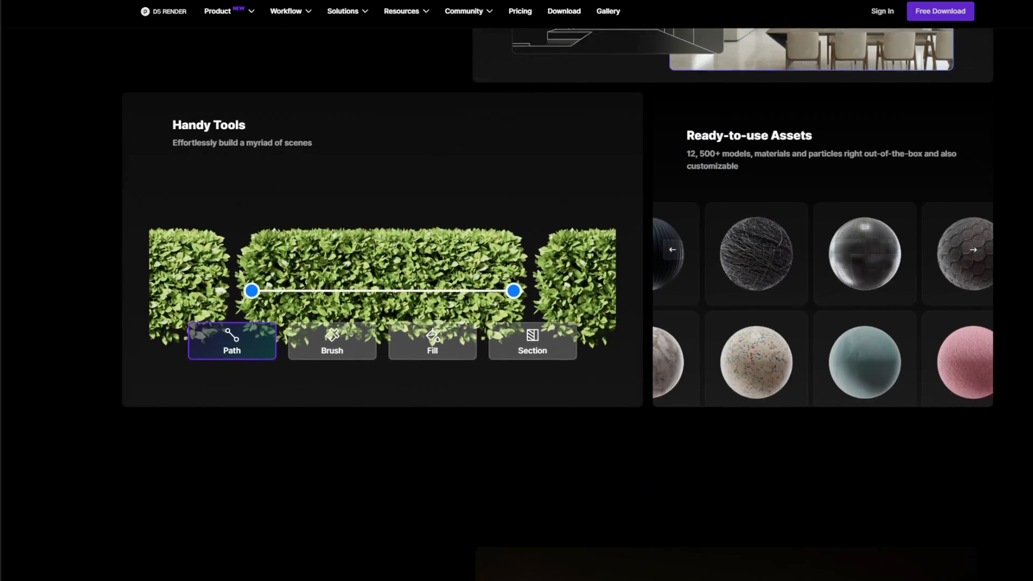
{"action": "scroll", "scroll_direction": "down", "scroll_amount": 3}
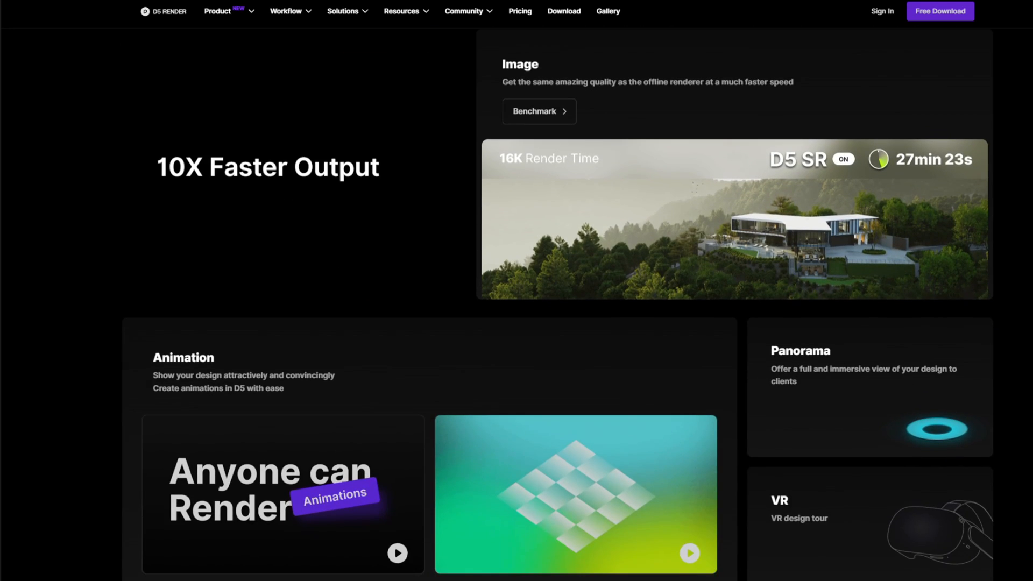
{"action": "scroll", "scroll_direction": "down", "scroll_amount": 3}
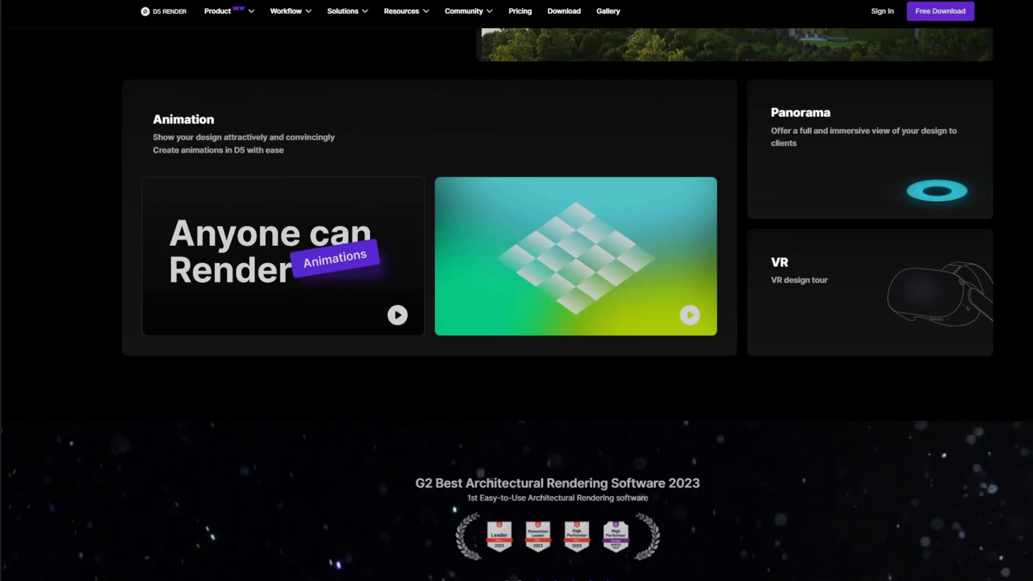
Step: Go to the Roadmap page from the Product menu and scroll through its AI and real-time rendering sections
{"action": "left_click", "coordinate": [216, 11]}
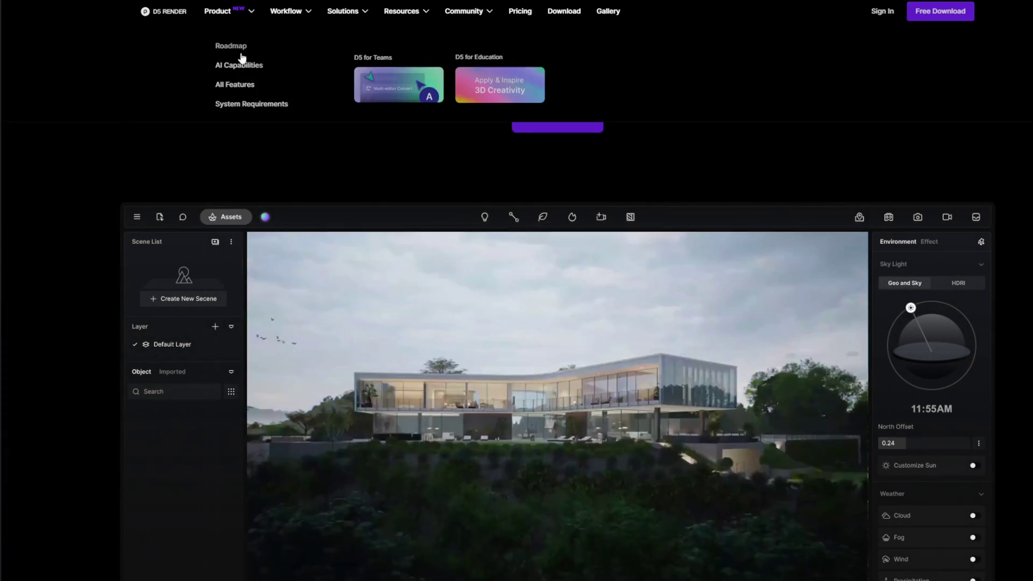
{"action": "left_click", "coordinate": [239, 64]}
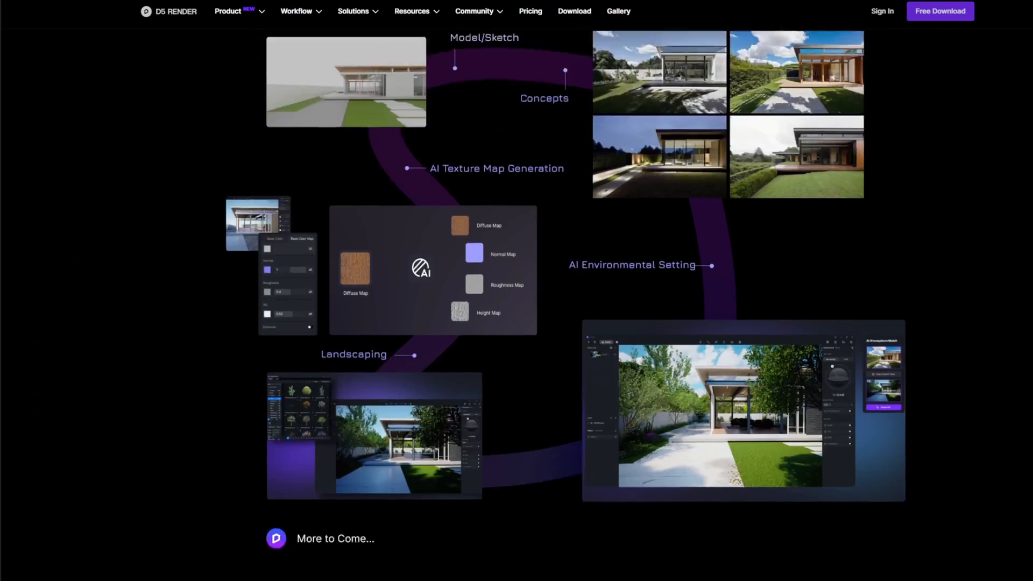
{"action": "scroll", "scroll_direction": "down", "scroll_amount": 3}
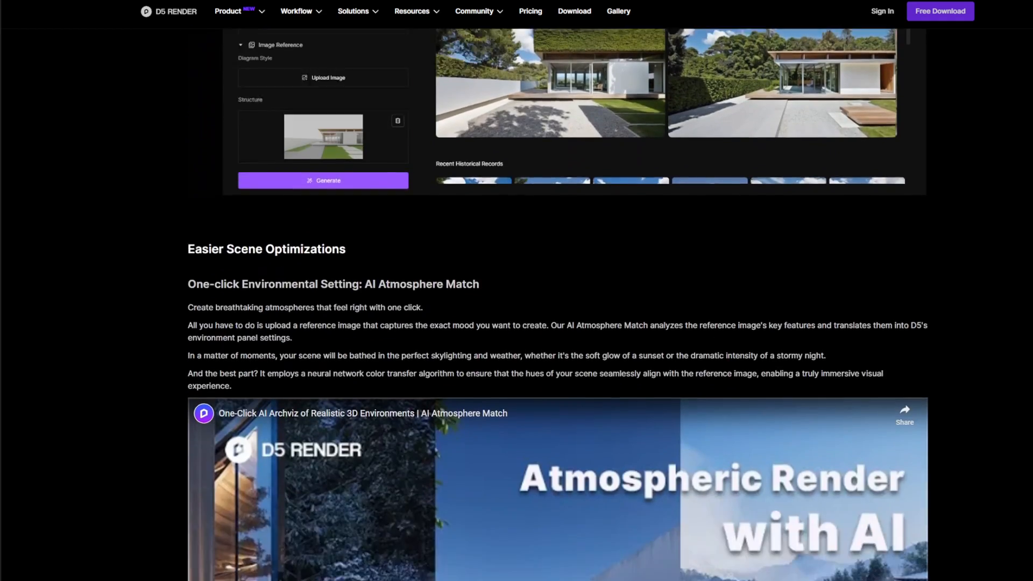
{"action": "scroll", "scroll_direction": "down", "scroll_amount": 3}
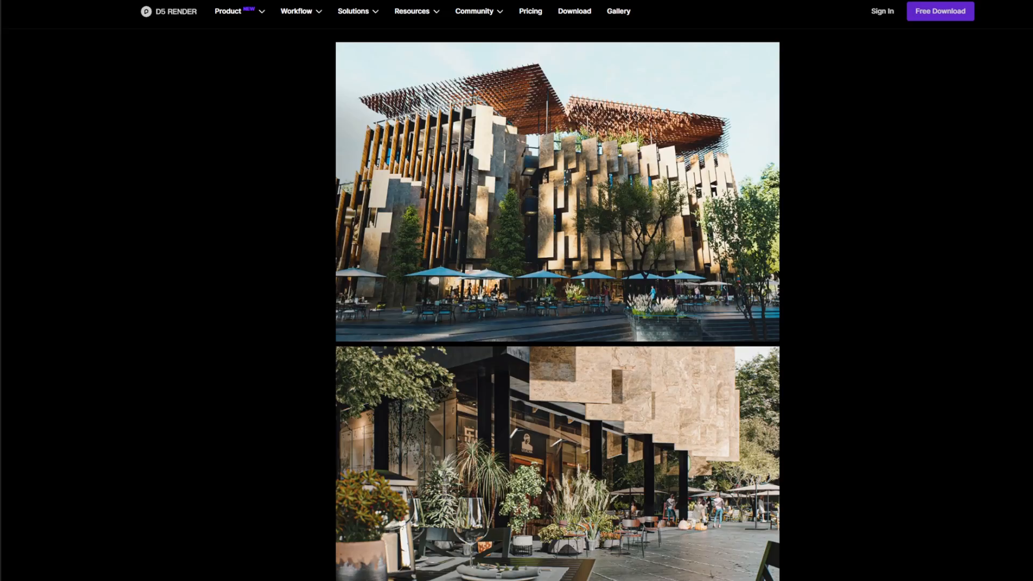
{"action": "scroll", "scroll_direction": "down", "scroll_amount": 3}
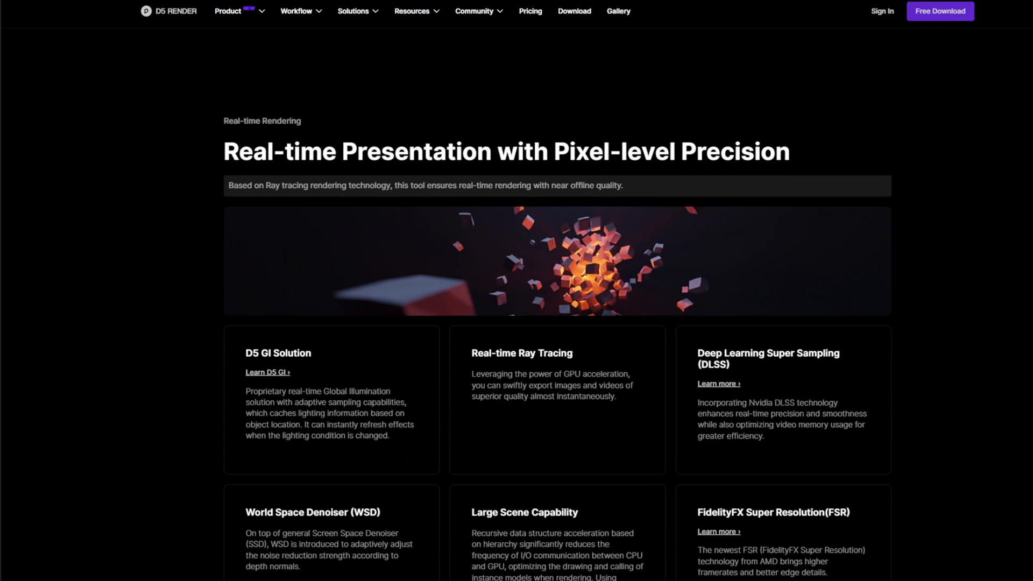
{"action": "scroll", "scroll_direction": "down", "scroll_amount": 3}
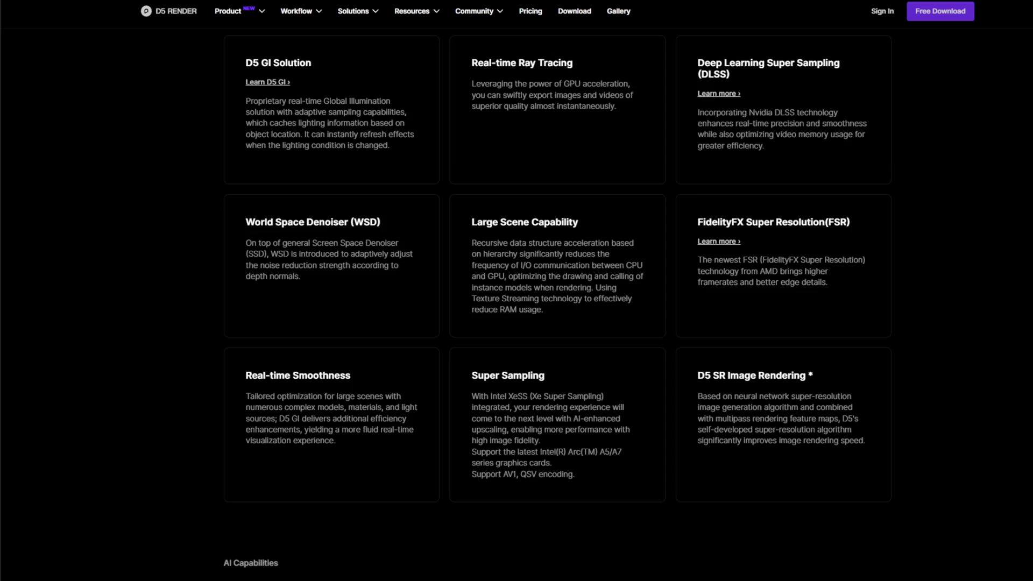
{"action": "scroll", "scroll_direction": "down", "scroll_amount": 3}
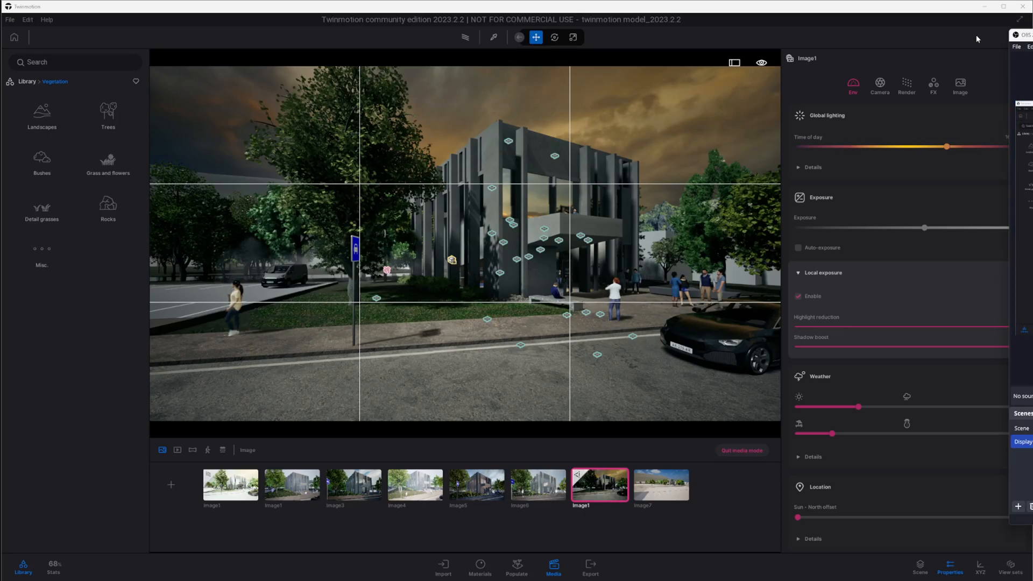
Step: Review Image1's render settings, then its environment panel down to the HDRI details
{"action": "left_click", "coordinate": [906, 83]}
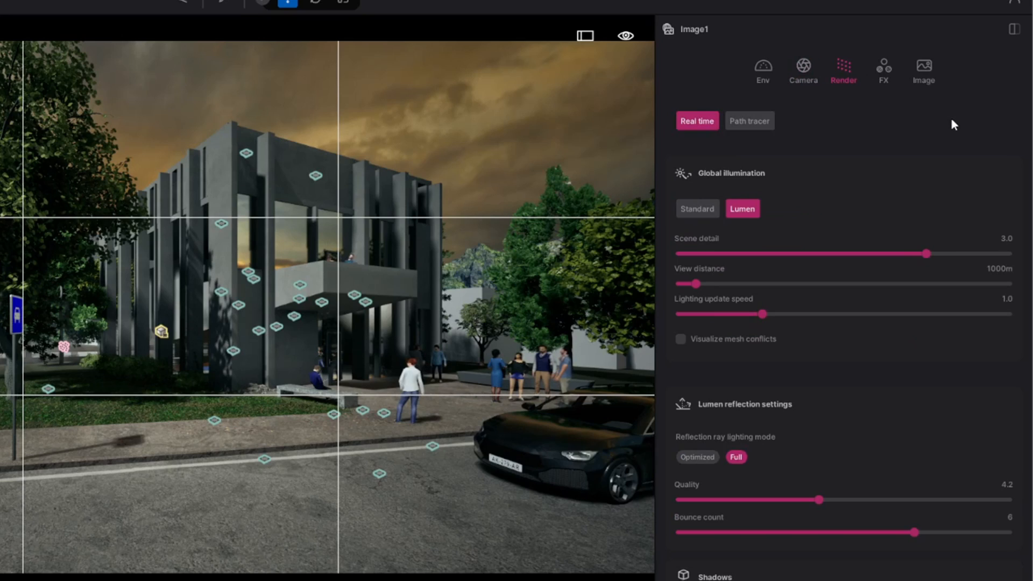
{"action": "left_click", "coordinate": [816, 45]}
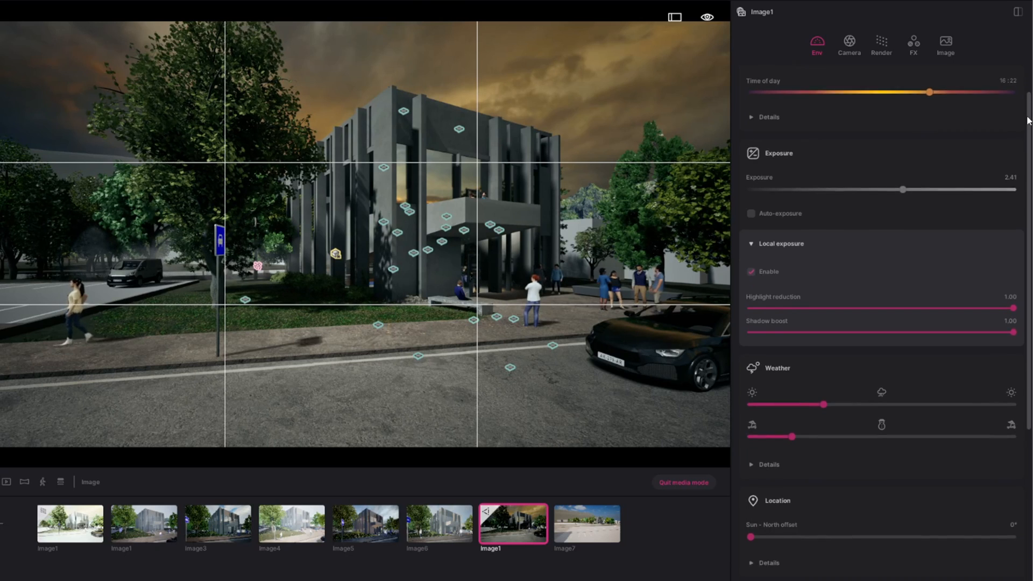
{"action": "scroll", "scroll_direction": "down", "scroll_amount": 3}
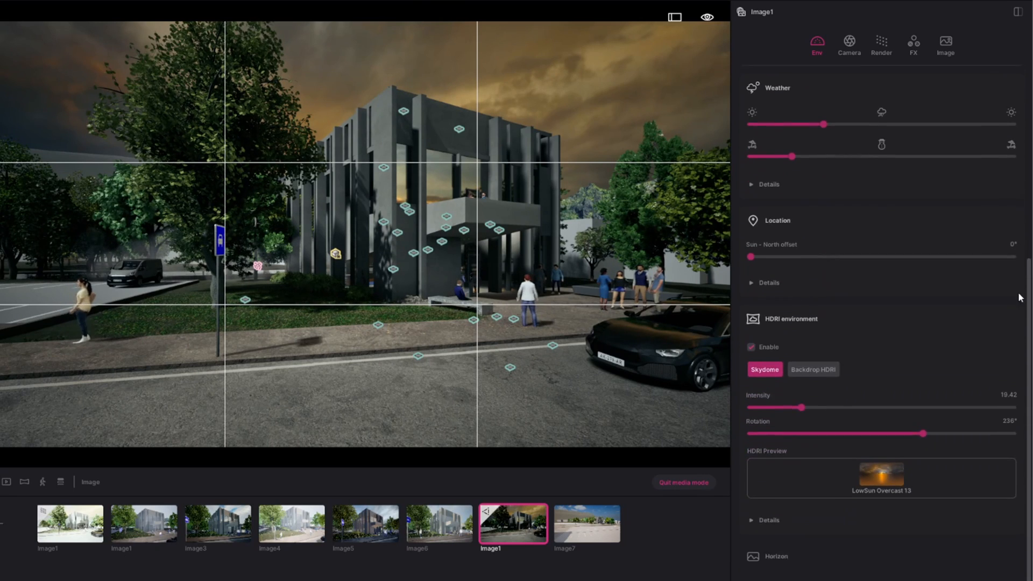
{"action": "scroll", "scroll_direction": "down", "scroll_amount": 3}
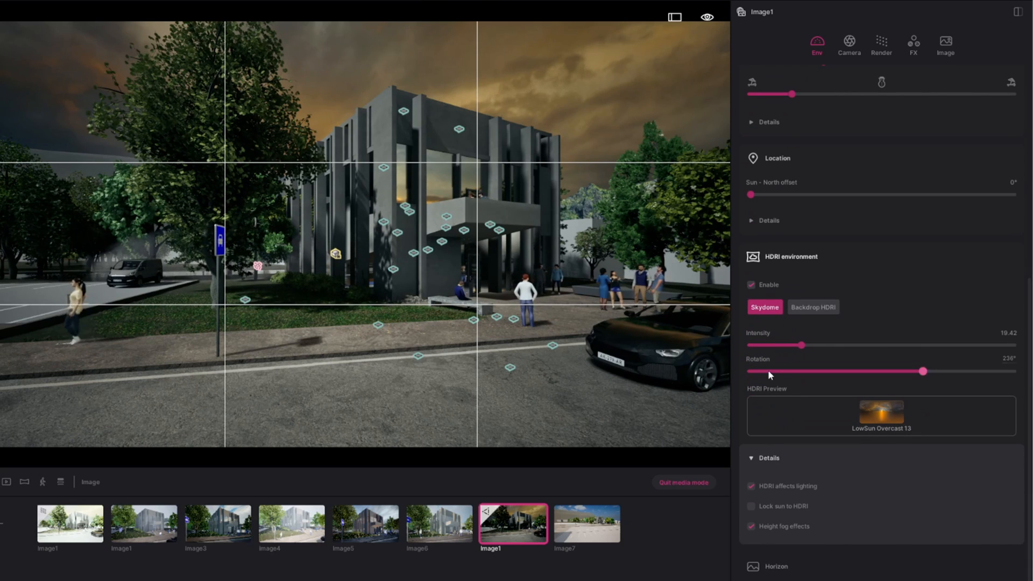
Step: Review Image1's camera, Lumen render and colour-grading FX settings
{"action": "left_click", "coordinate": [850, 45]}
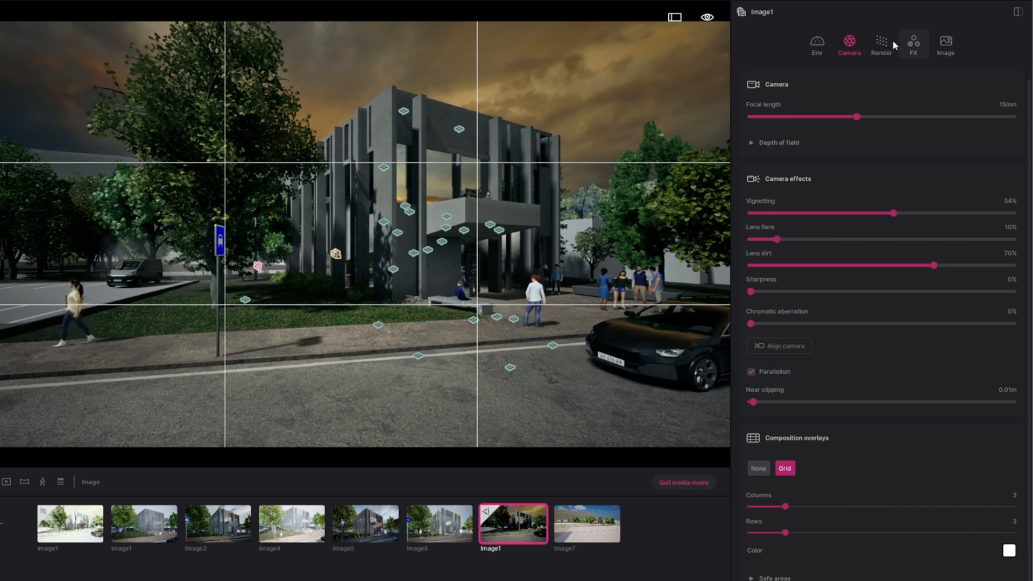
{"action": "left_click", "coordinate": [881, 44]}
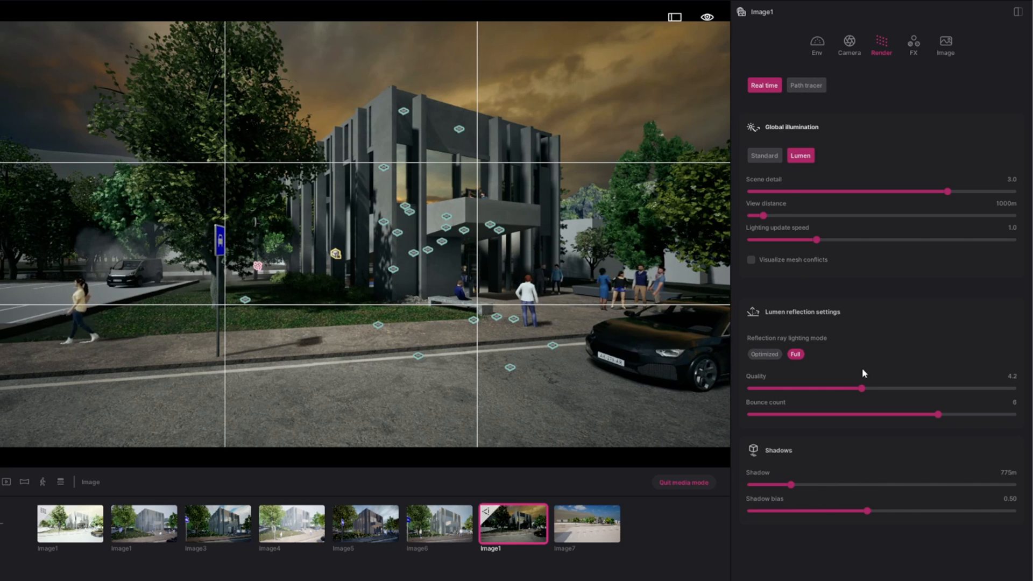
{"action": "left_click", "coordinate": [914, 42]}
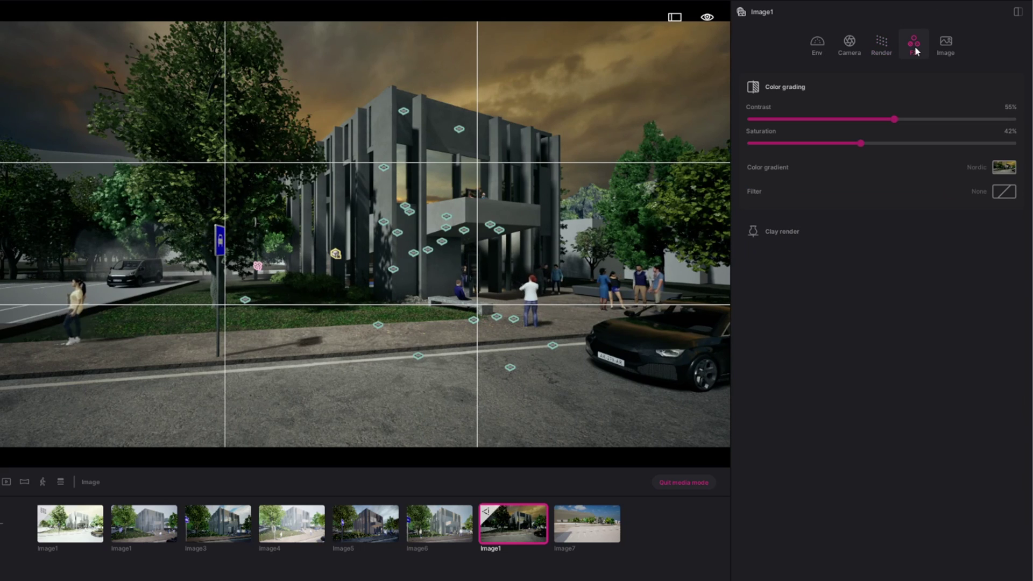
{"action": "left_click", "coordinate": [945, 42]}
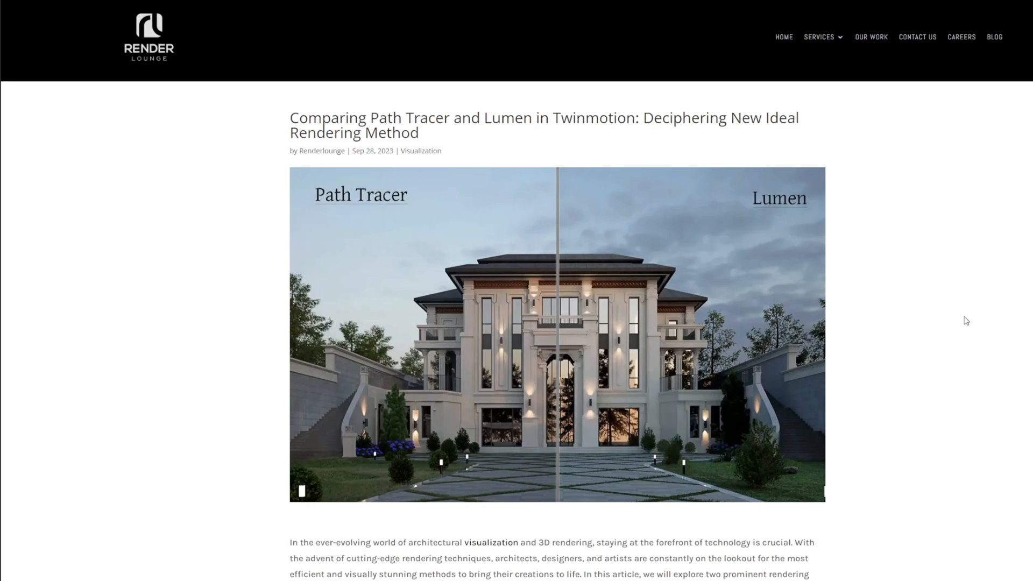
Step: Scroll the Path Tracer vs Lumen article down to the dining room slider comparison
{"action": "scroll", "scroll_direction": "down", "scroll_amount": 3}
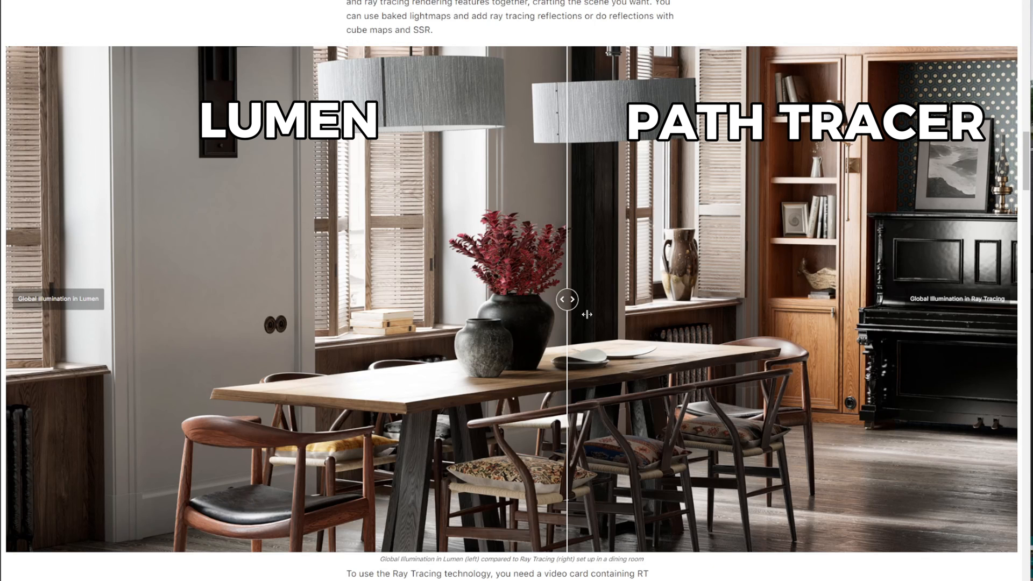
{"action": "scroll", "scroll_direction": "down", "scroll_amount": 3}
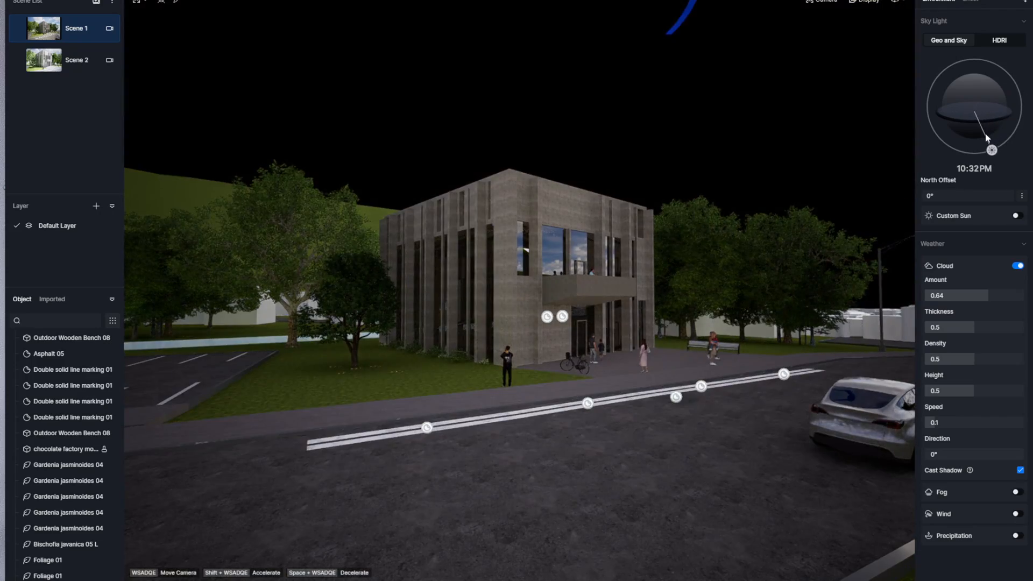
Step: Switch Sky Light to HDRI, try Sunset 02, then apply the purple Sunset Glow sky
{"action": "left_click", "coordinate": [999, 40]}
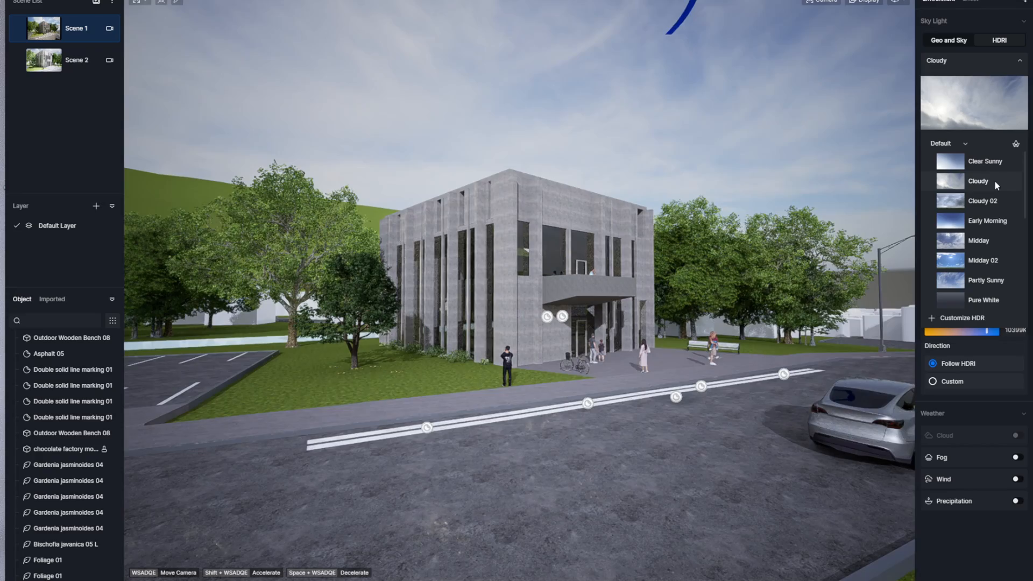
{"action": "left_click", "coordinate": [985, 280]}
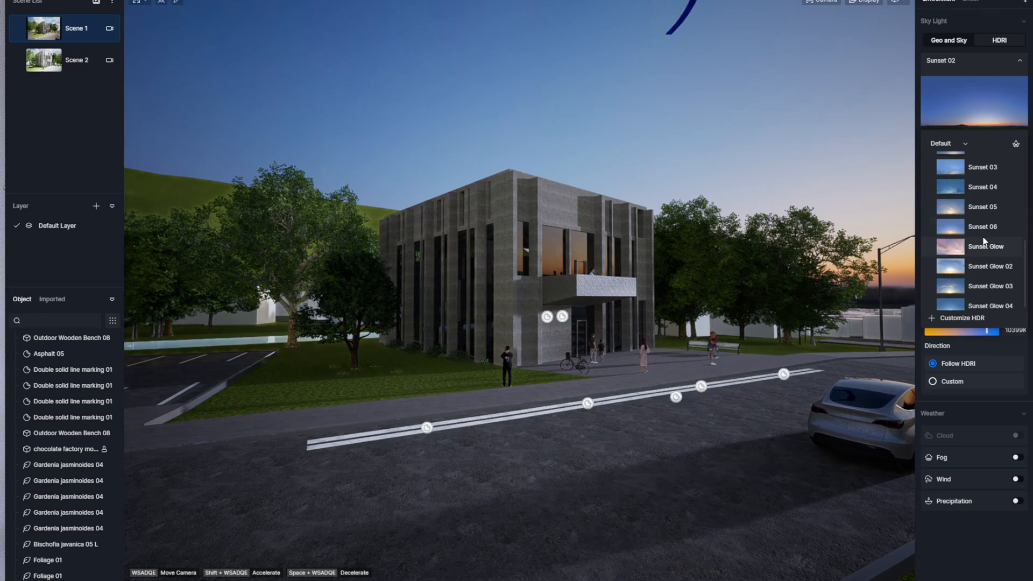
{"action": "left_click", "coordinate": [986, 245]}
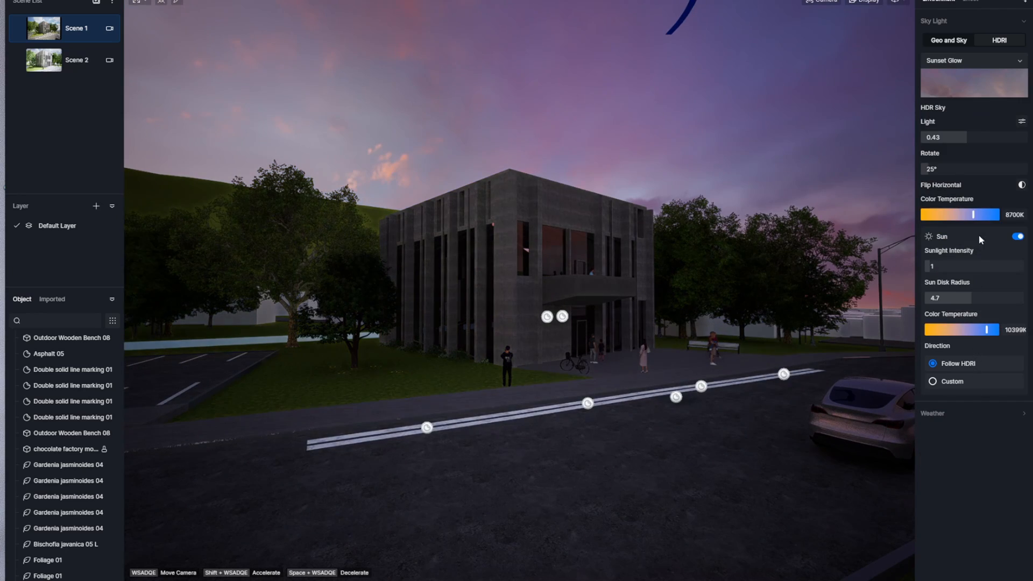